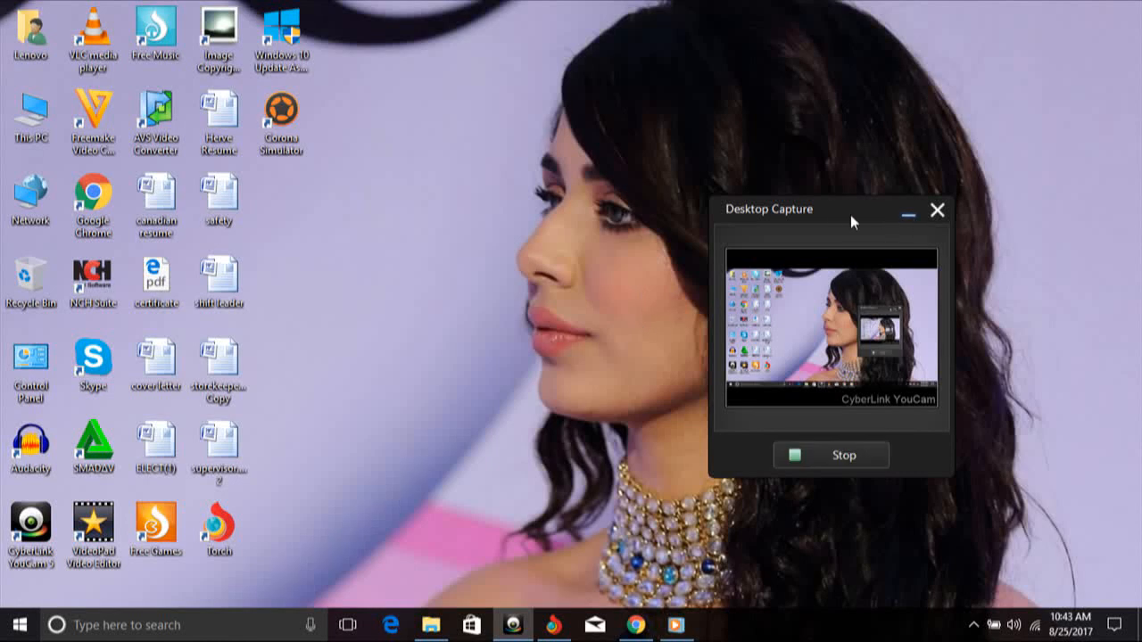
mouse_move(669, 360)
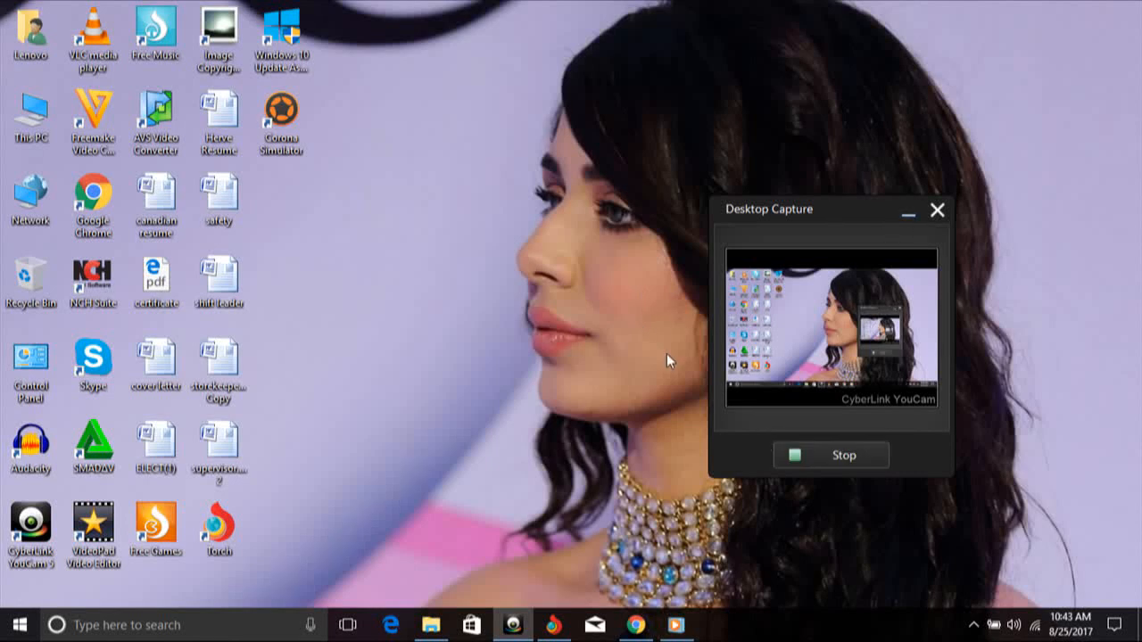
mouse_move(480, 403)
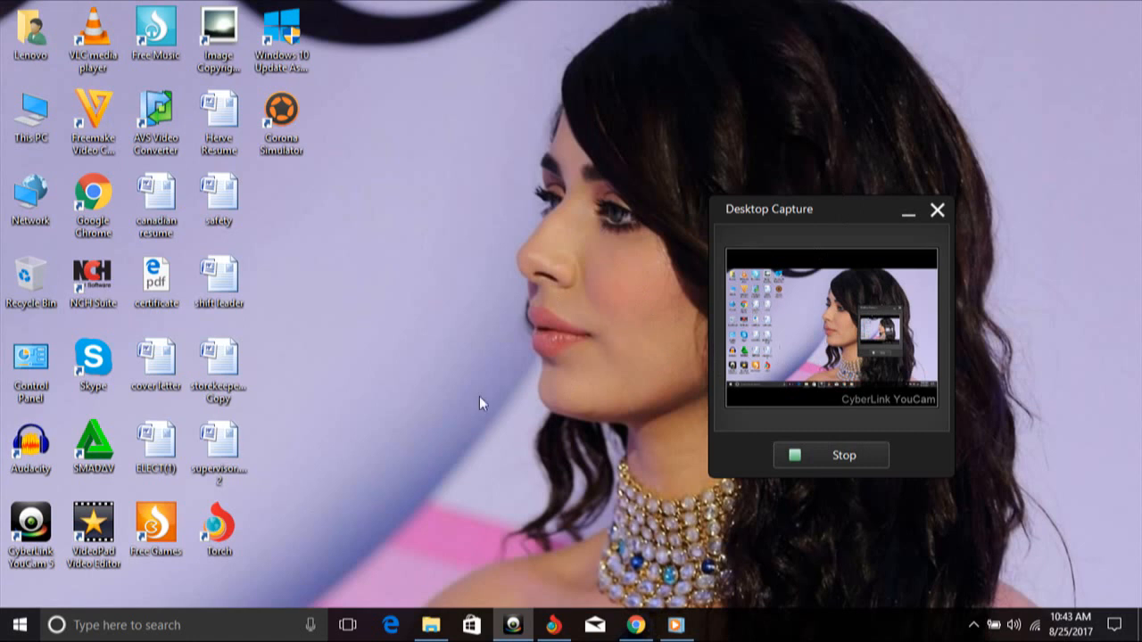
mouse_move(276, 390)
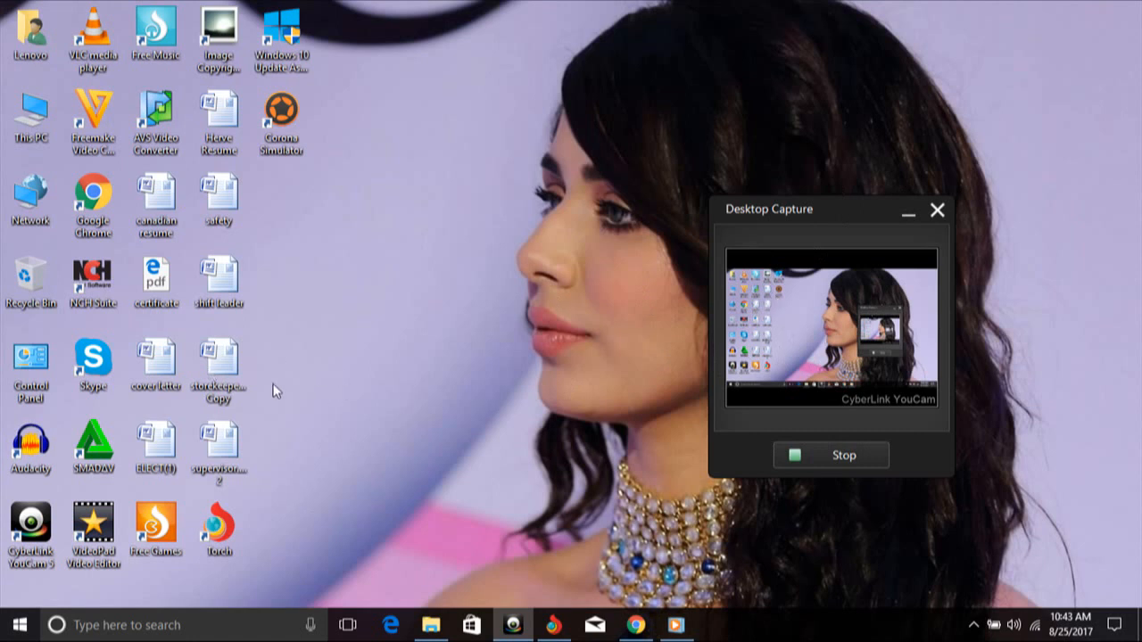
mouse_move(539, 330)
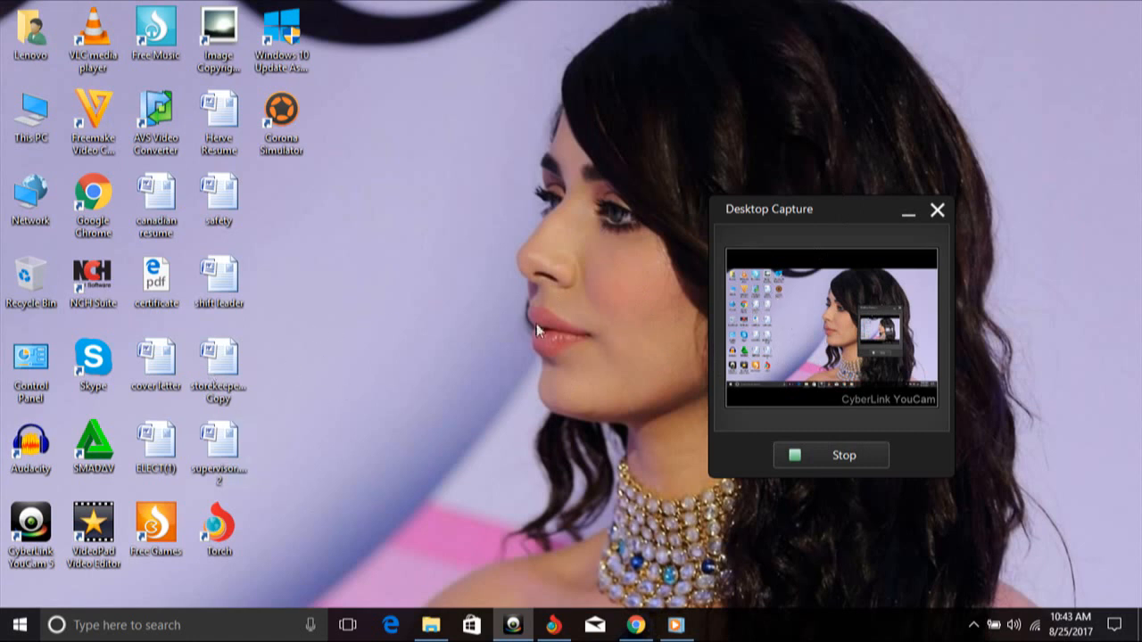
mouse_move(318, 252)
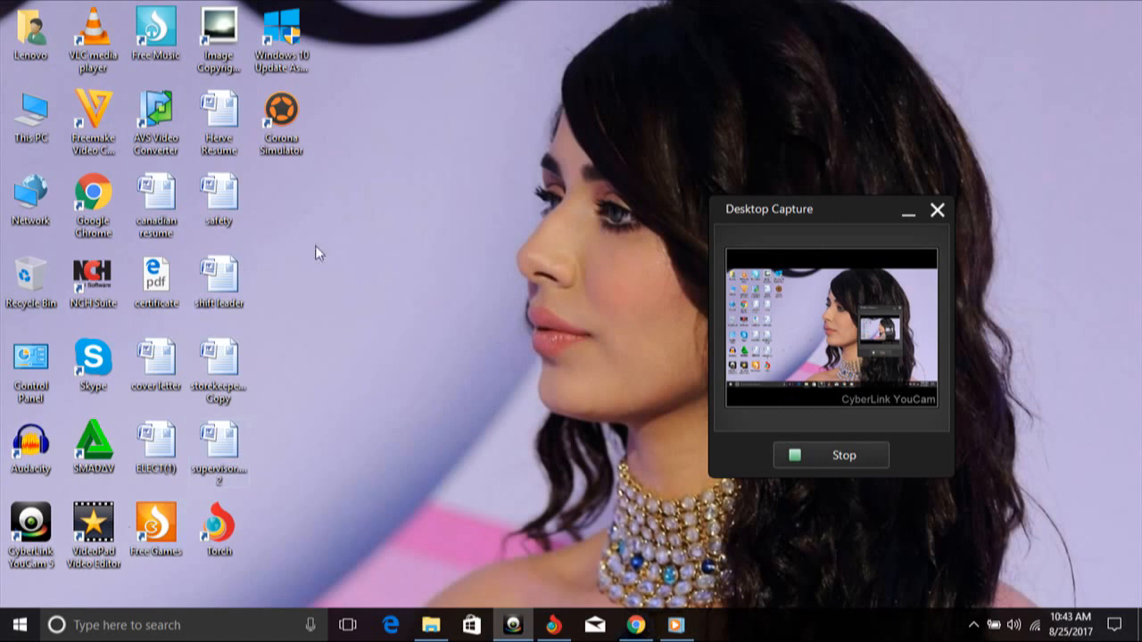
mouse_move(471, 347)
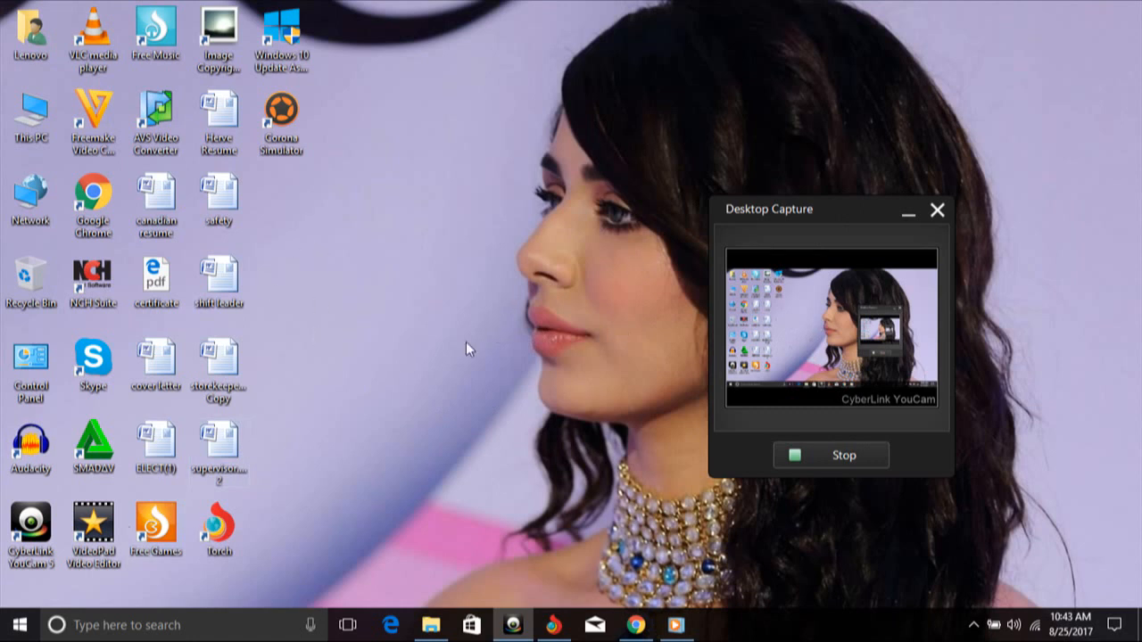
mouse_move(246, 319)
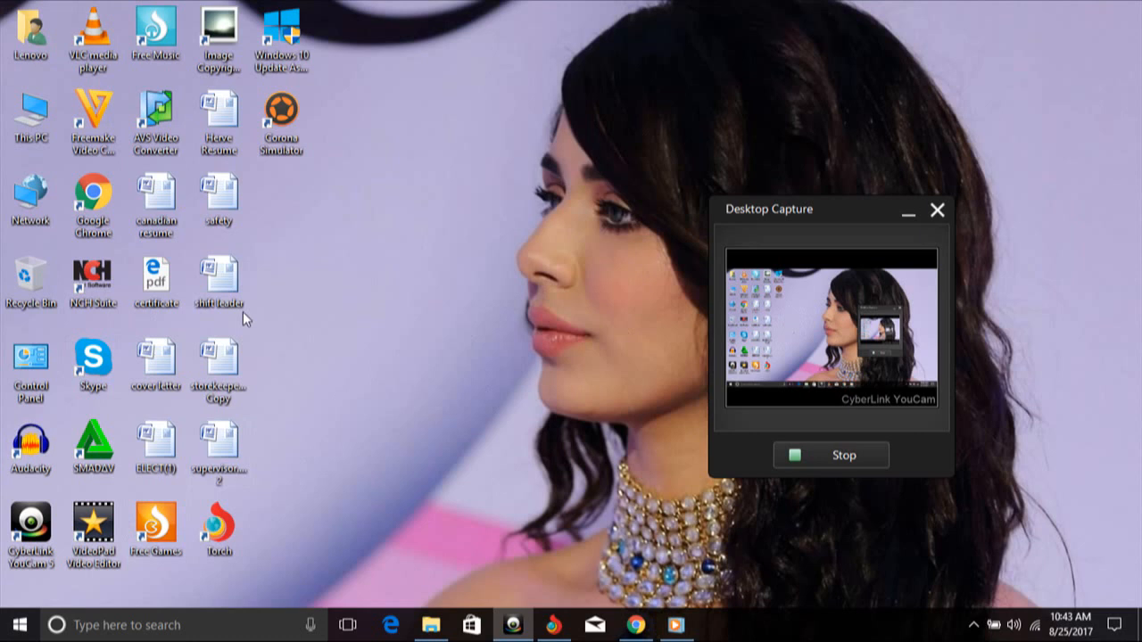
mouse_move(414, 307)
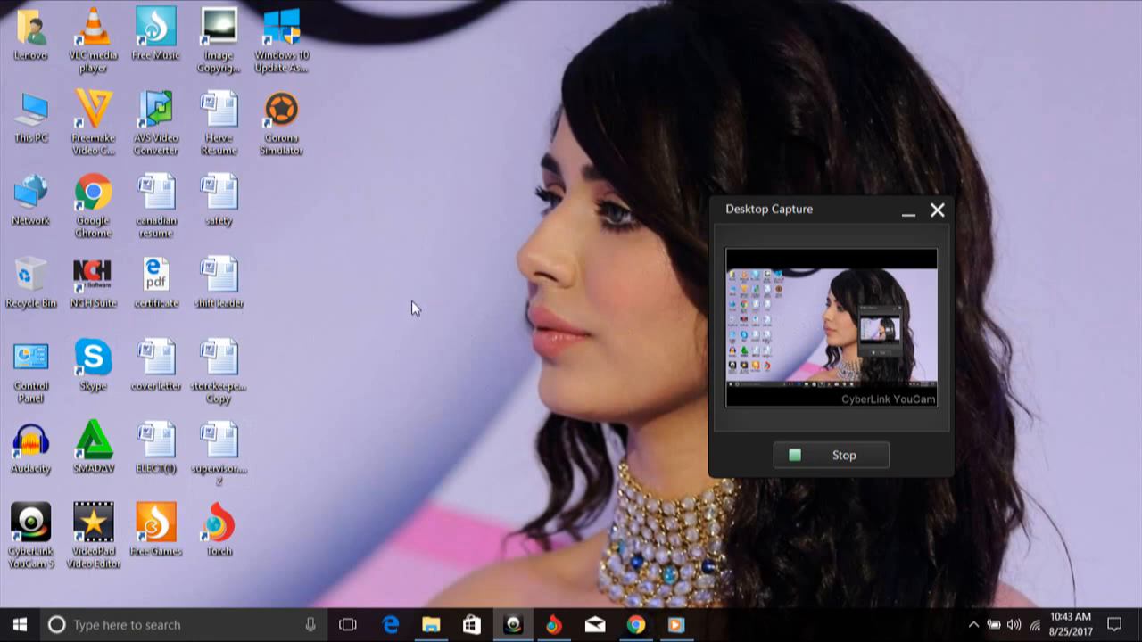
mouse_move(390, 364)
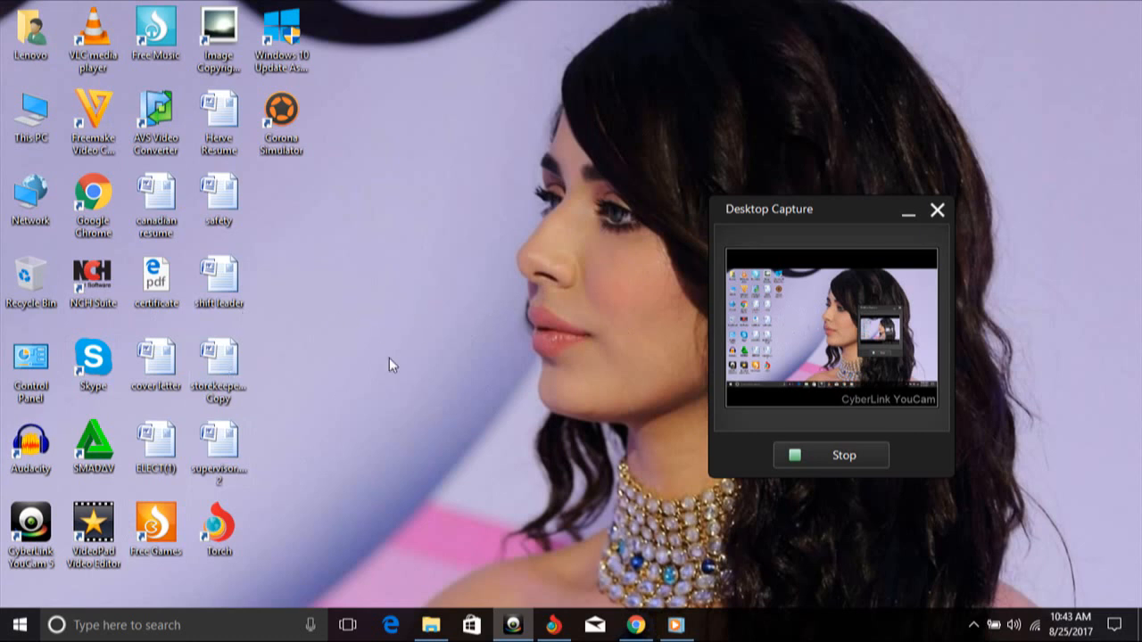
mouse_move(497, 294)
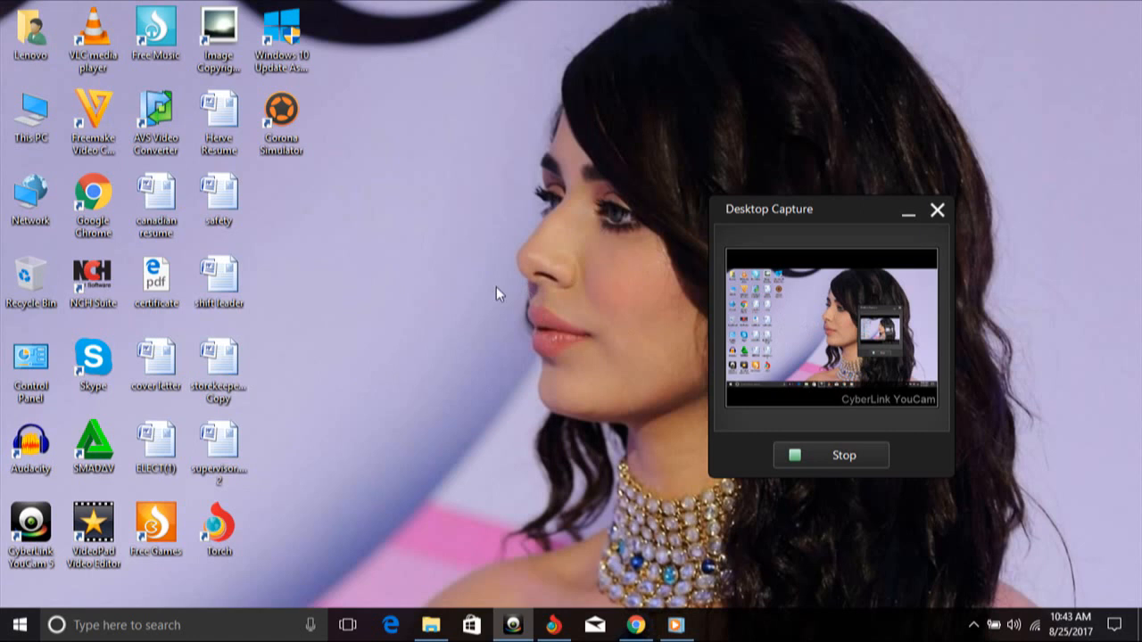
mouse_move(325, 295)
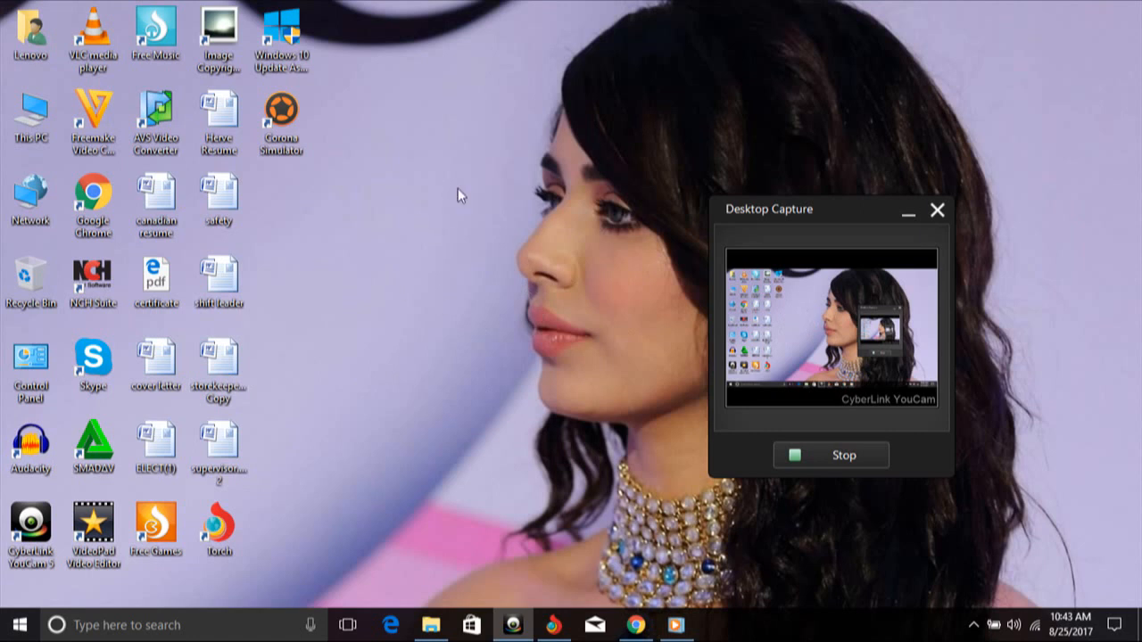
mouse_move(462, 329)
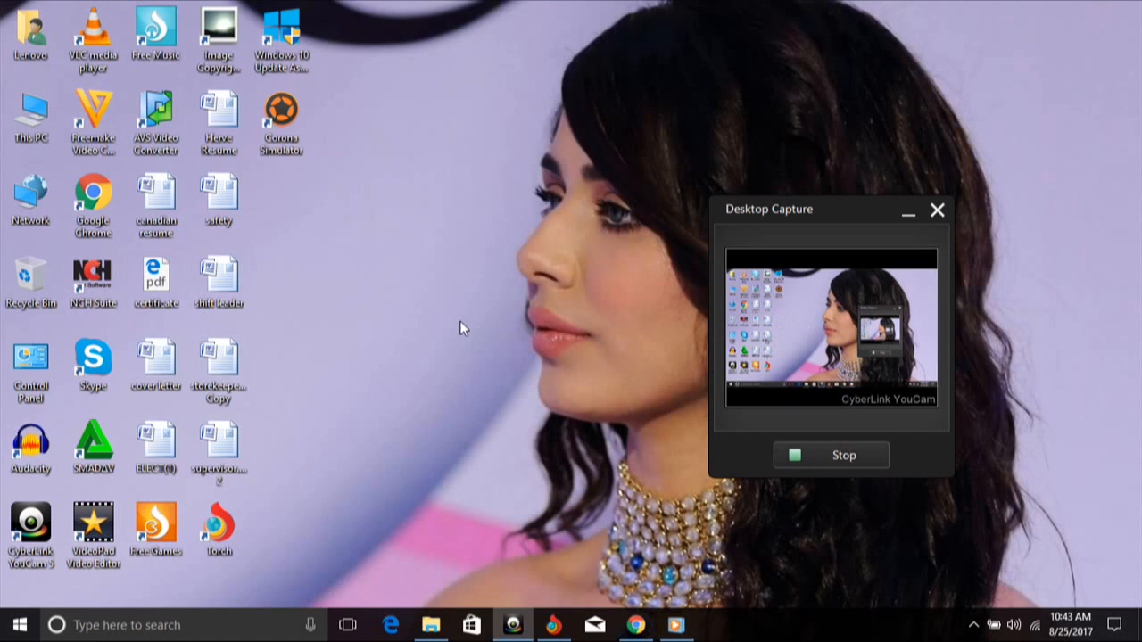
mouse_move(507, 253)
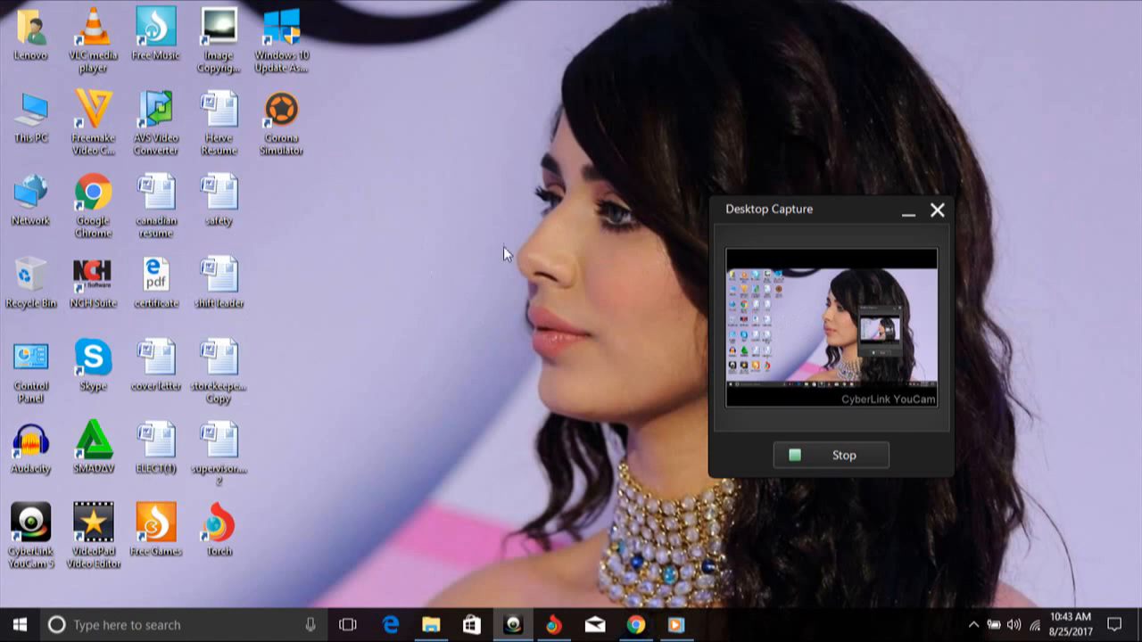
mouse_move(533, 221)
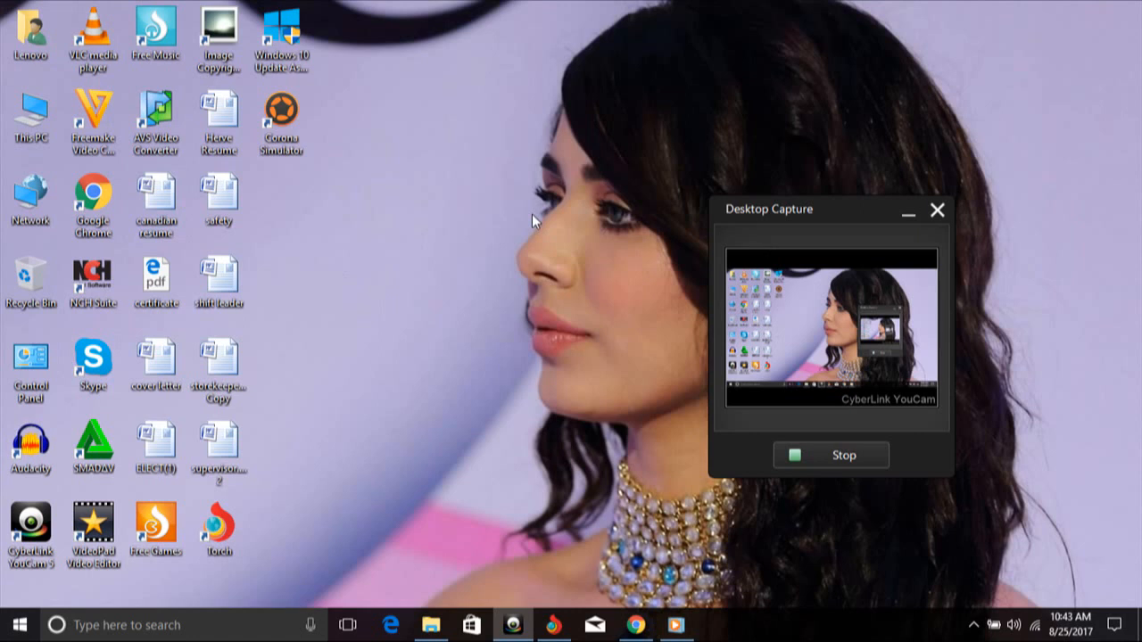
mouse_move(399, 261)
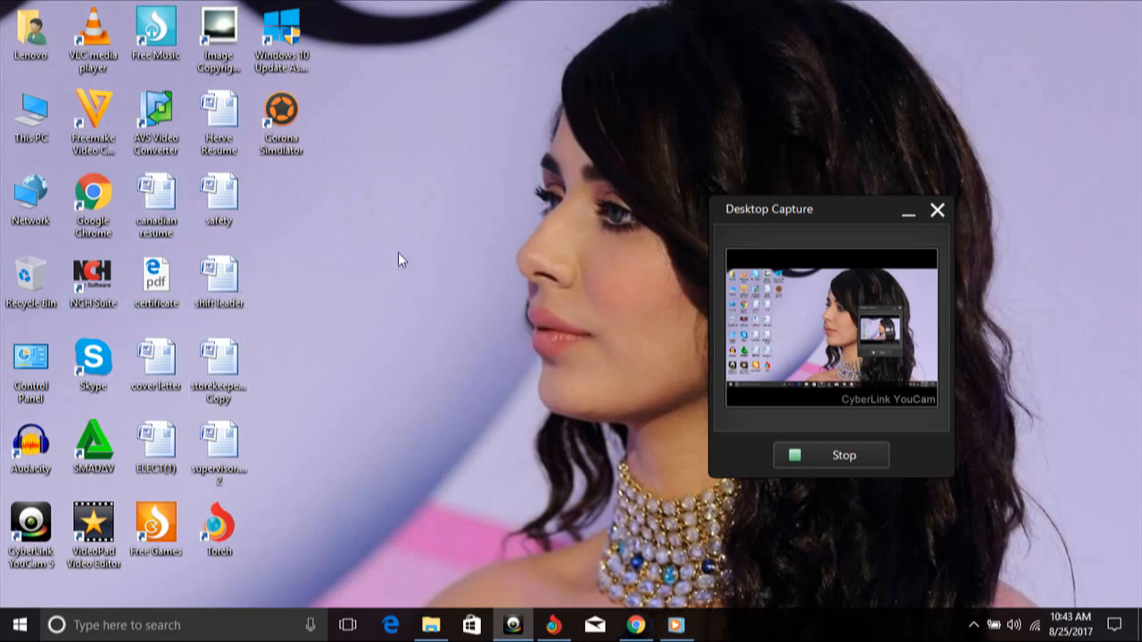
mouse_move(399, 374)
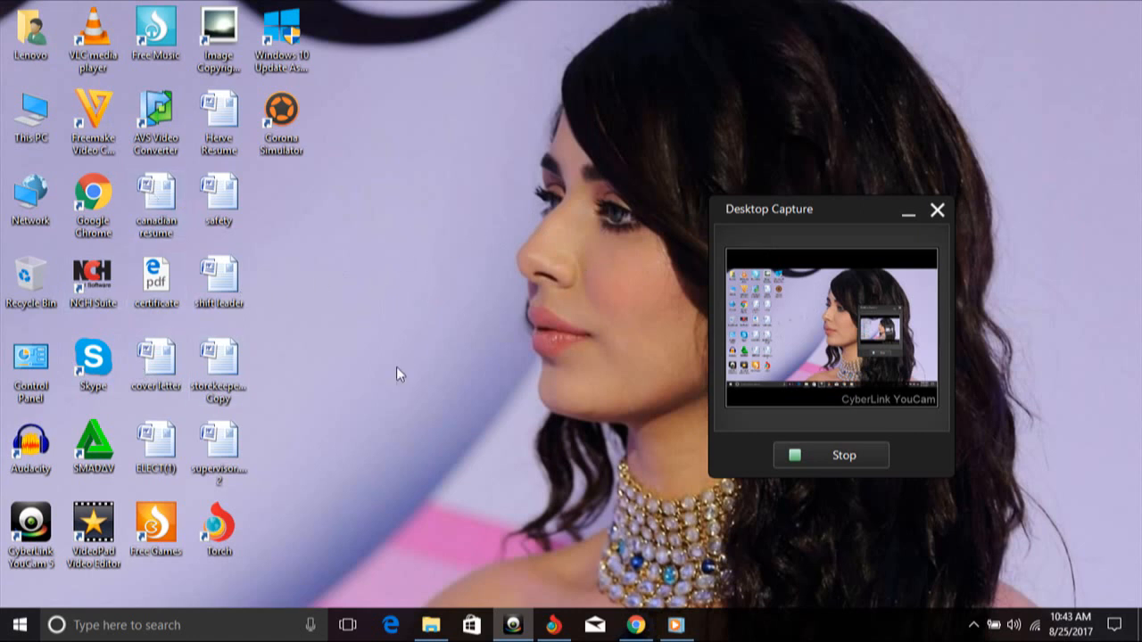
mouse_move(498, 296)
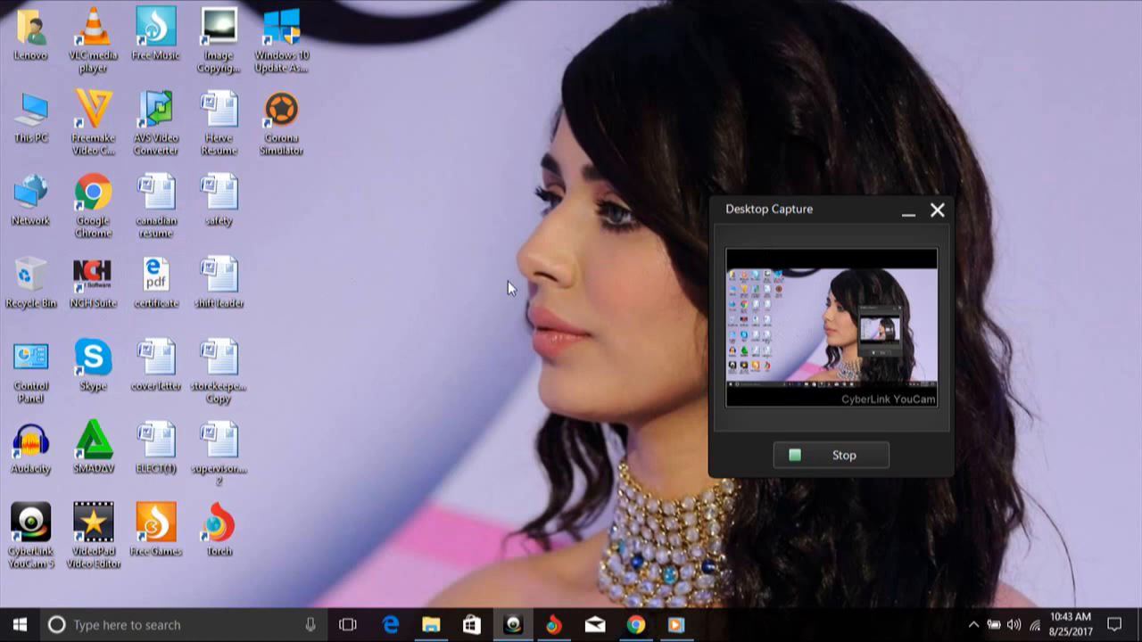
mouse_move(485, 296)
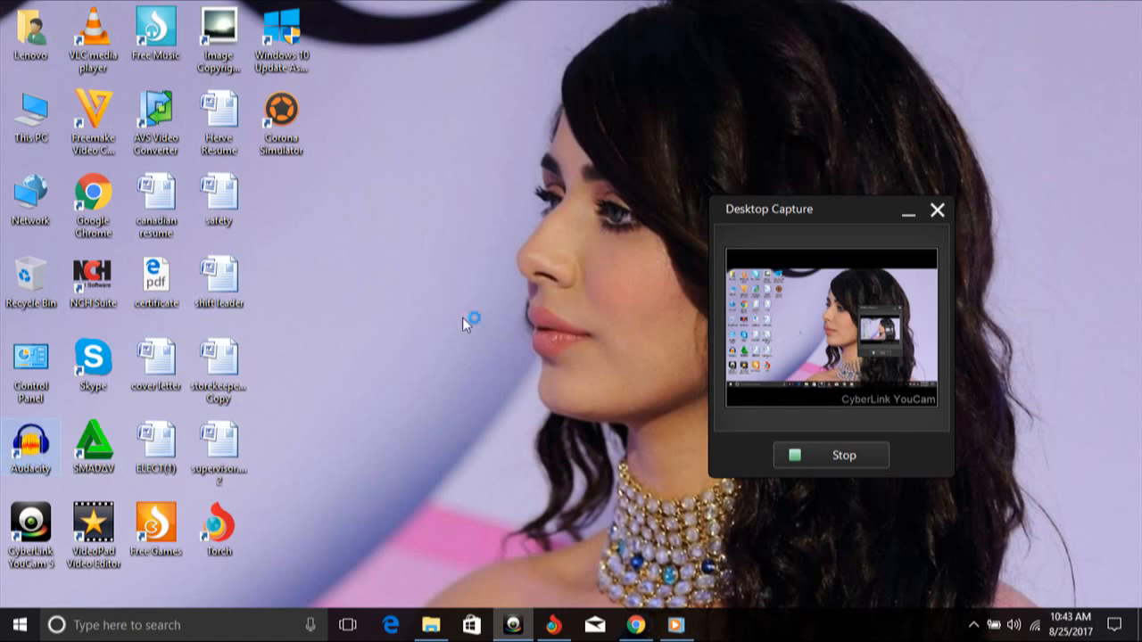
Step: Launch Audacity from the desktop and dismiss the Welcome dialog to reach an empty project
double_click(32, 444)
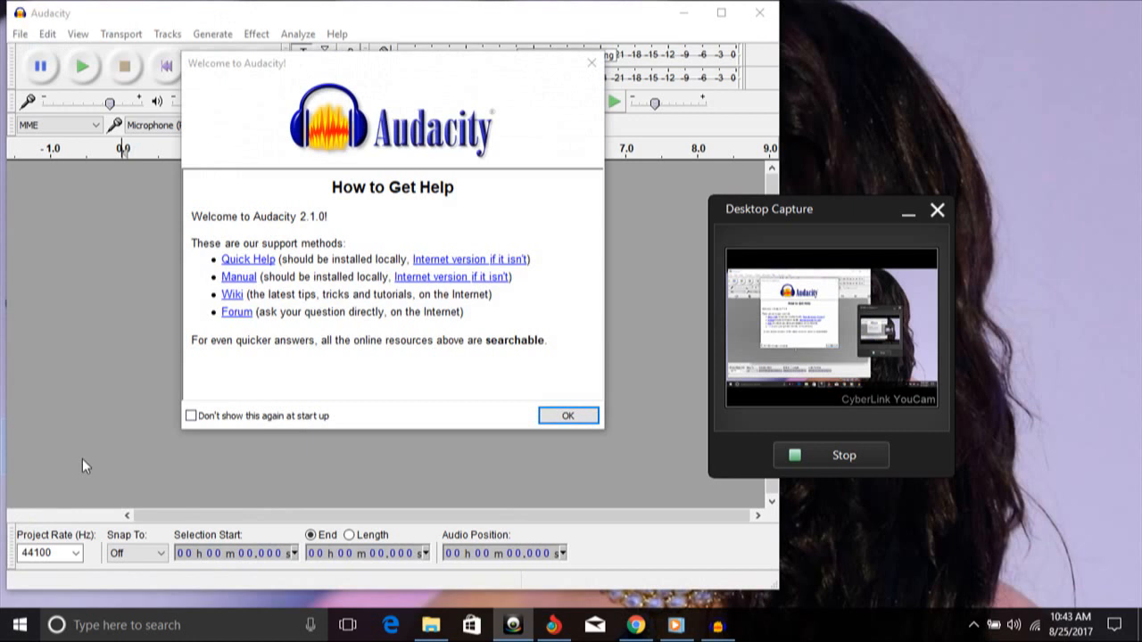
mouse_move(599, 150)
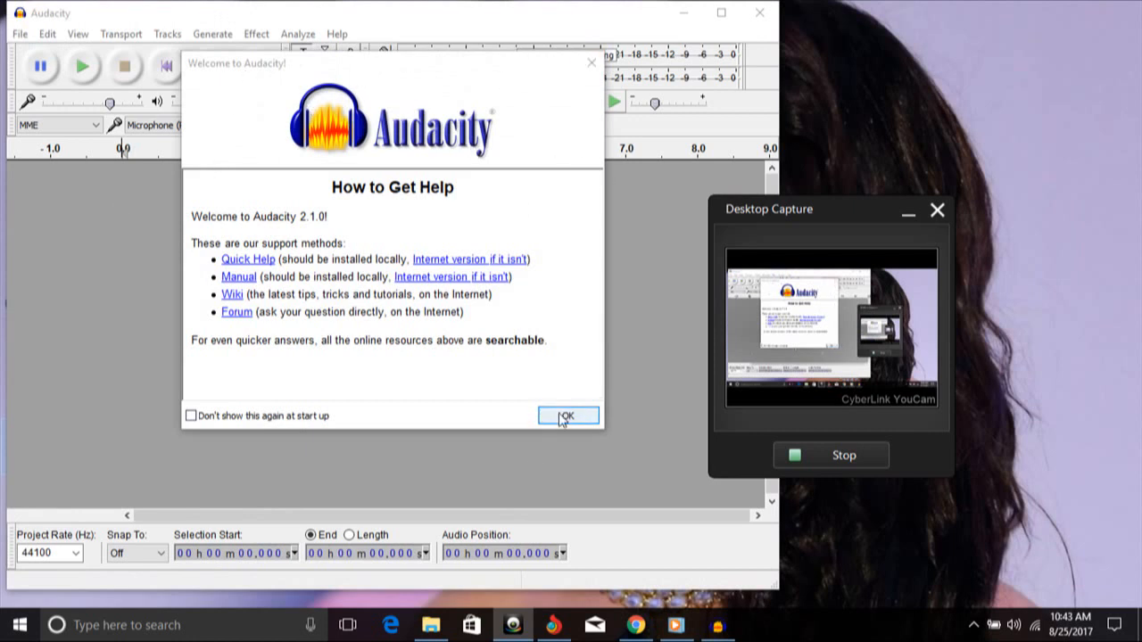
click(568, 415)
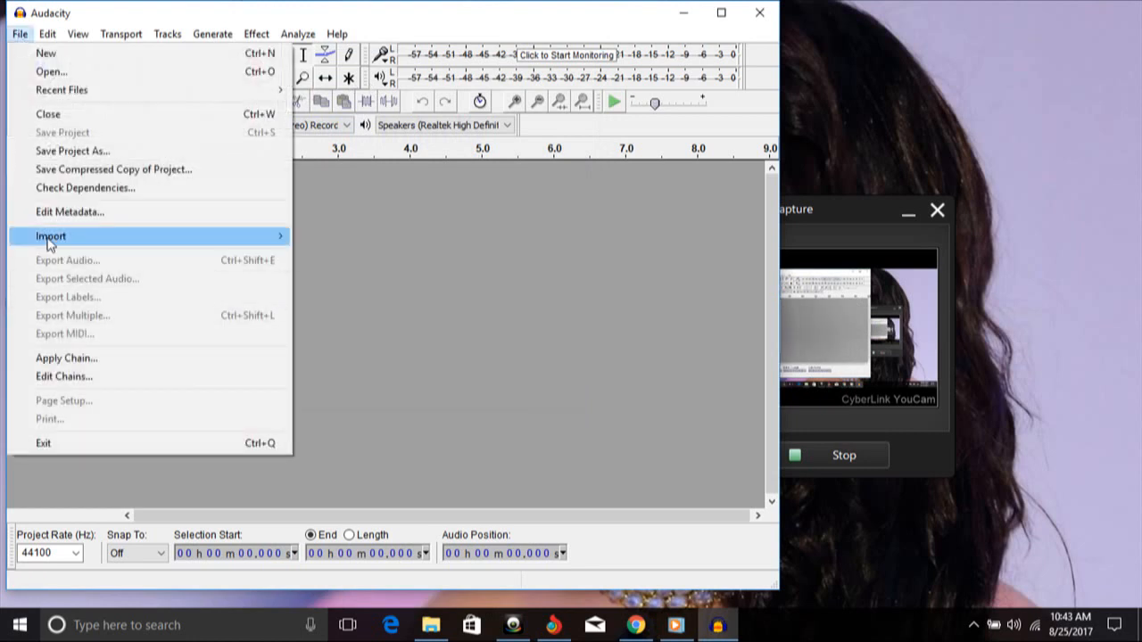
Step: Import the song 'When trouble comes' from This PC > Music as a new track
click(50, 235)
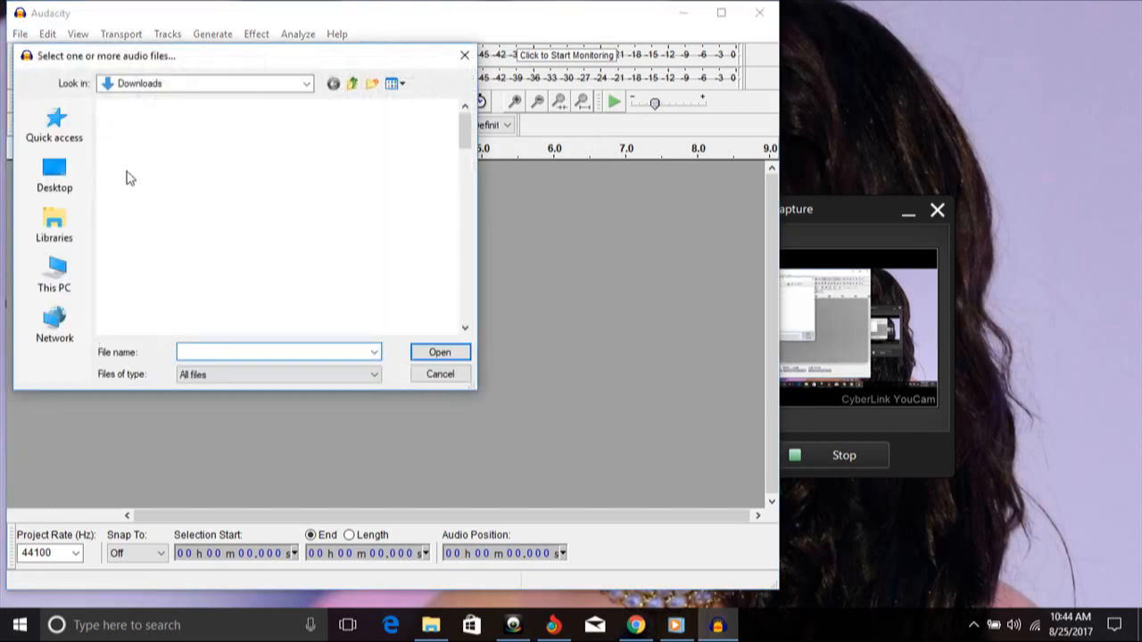
click(53, 174)
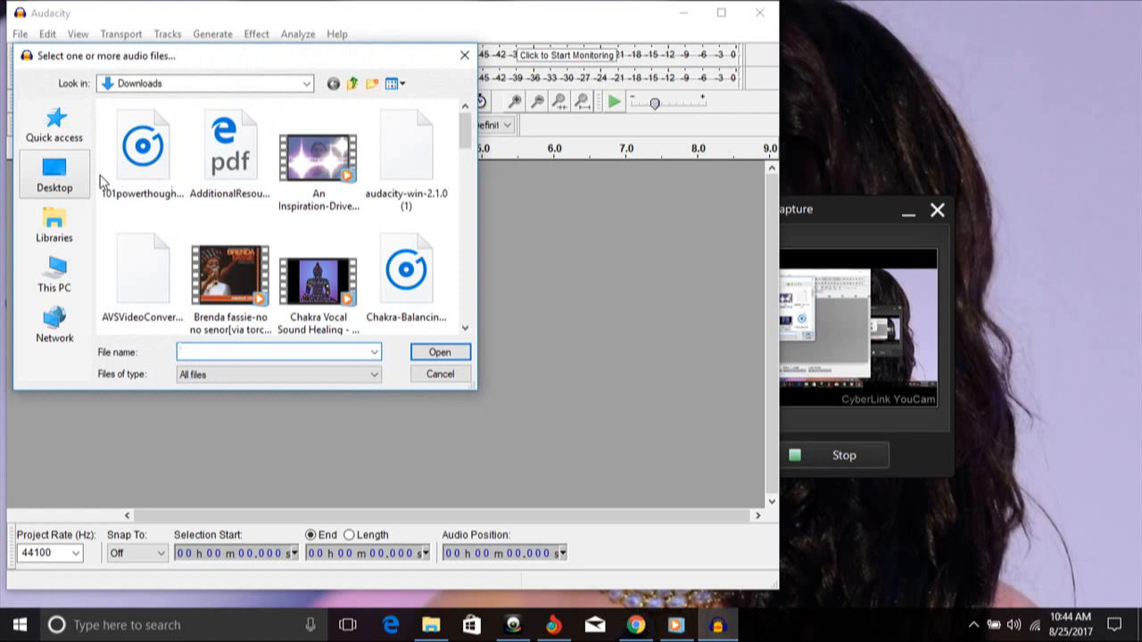
mouse_move(55, 173)
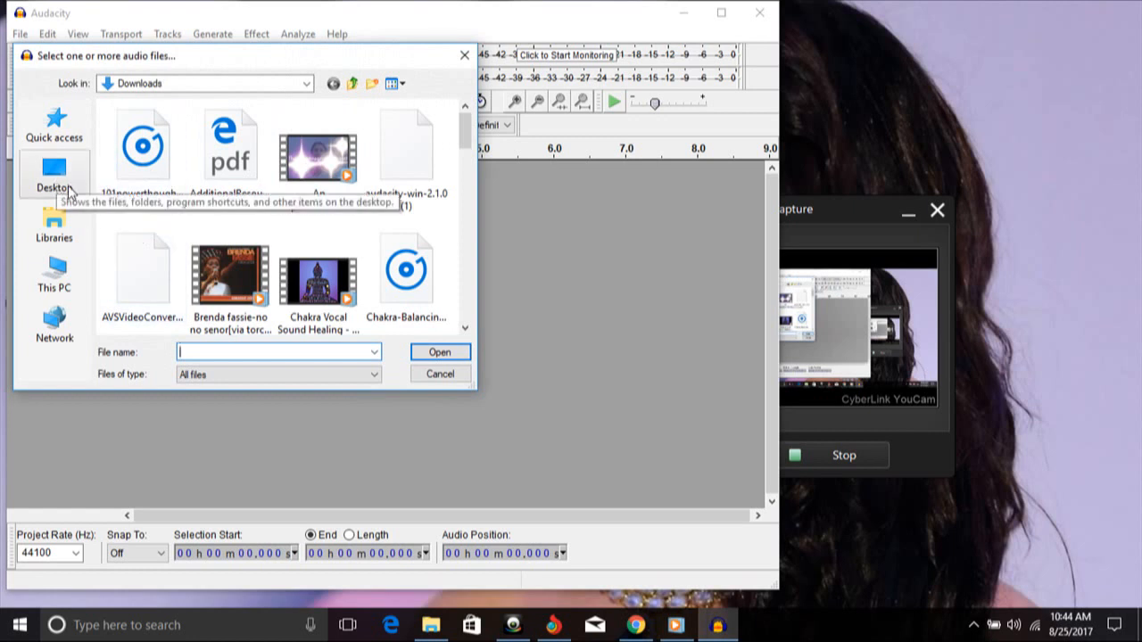
mouse_move(53, 275)
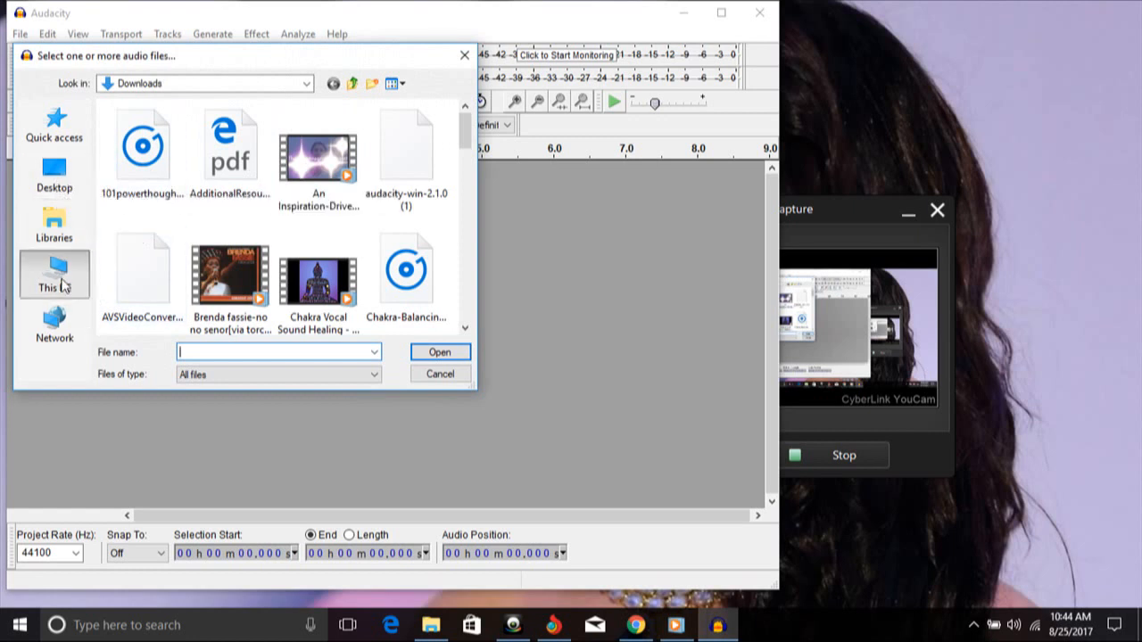
click(54, 274)
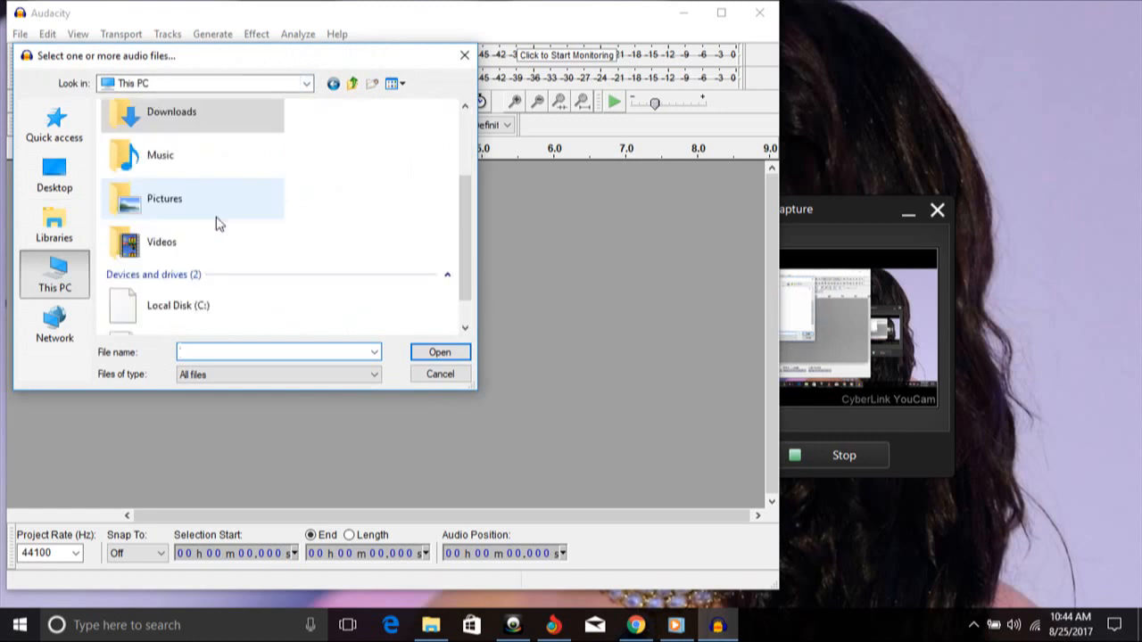
mouse_move(188, 175)
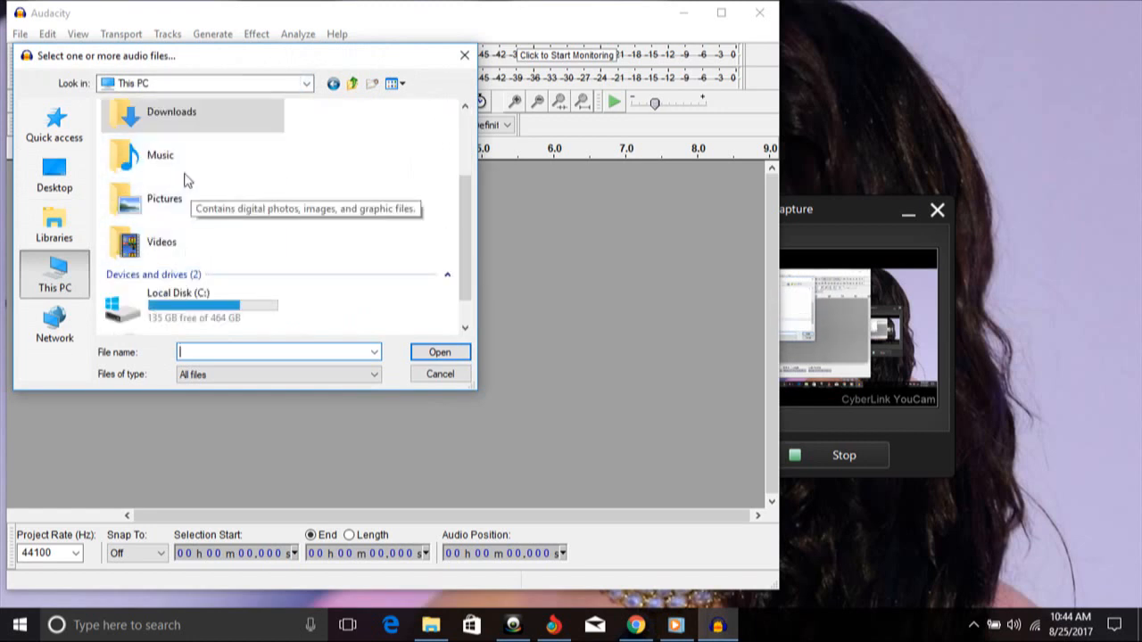
double_click(160, 153)
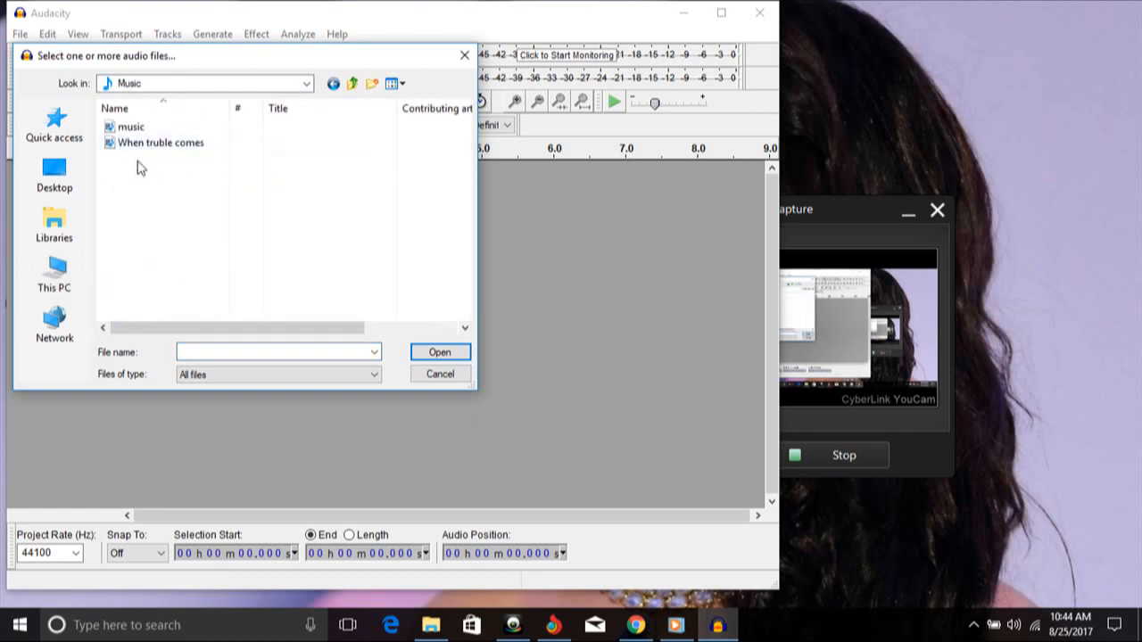
click(132, 126)
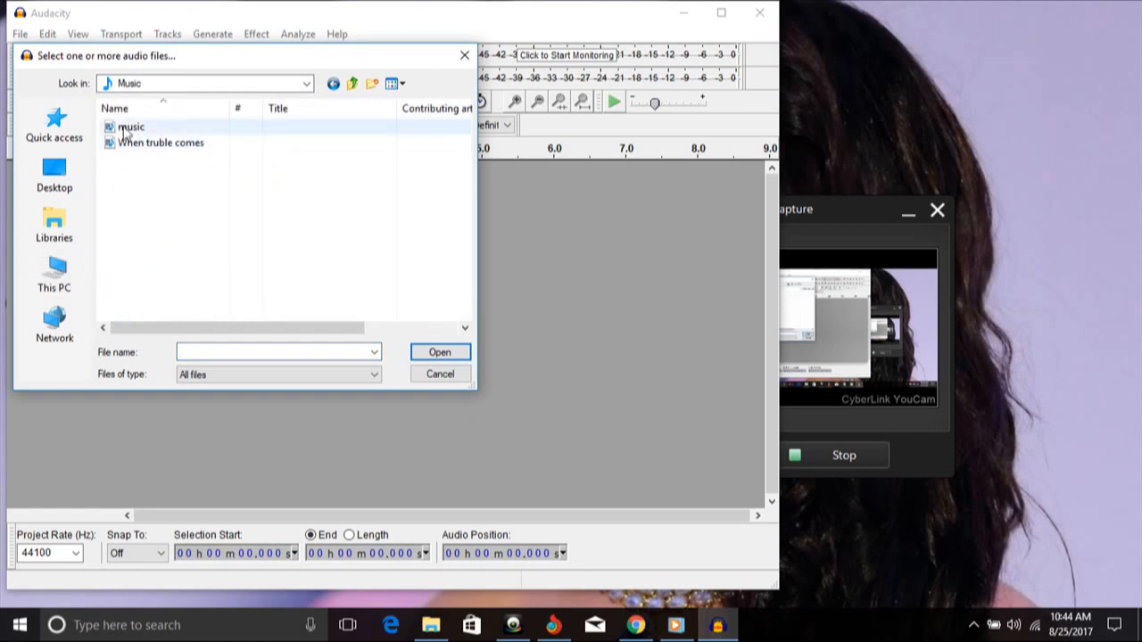
click(161, 143)
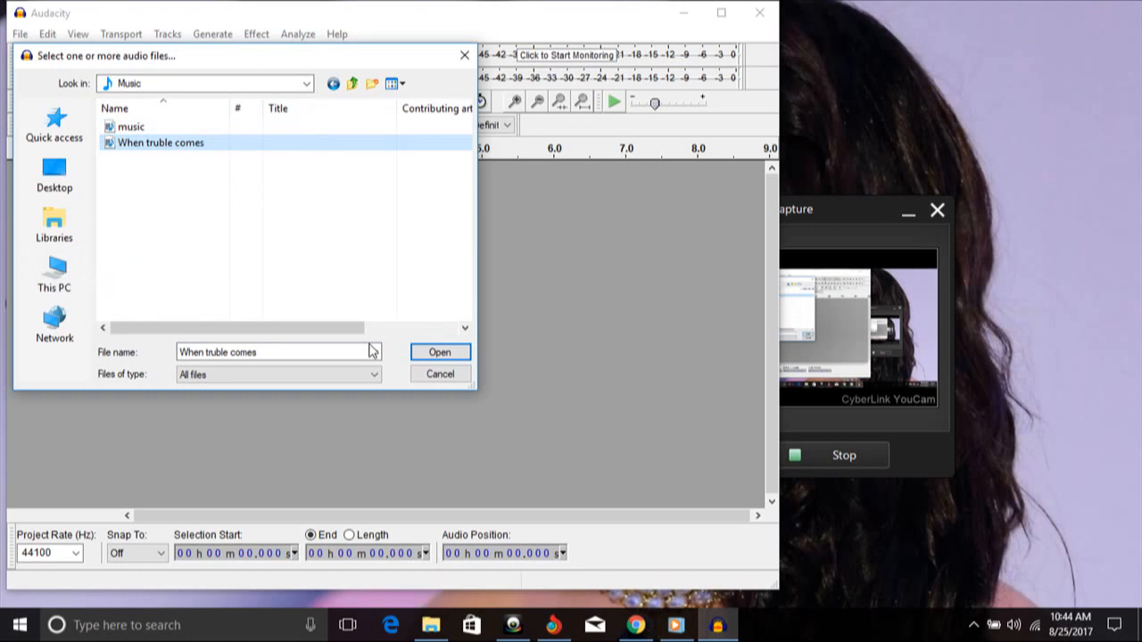
click(439, 351)
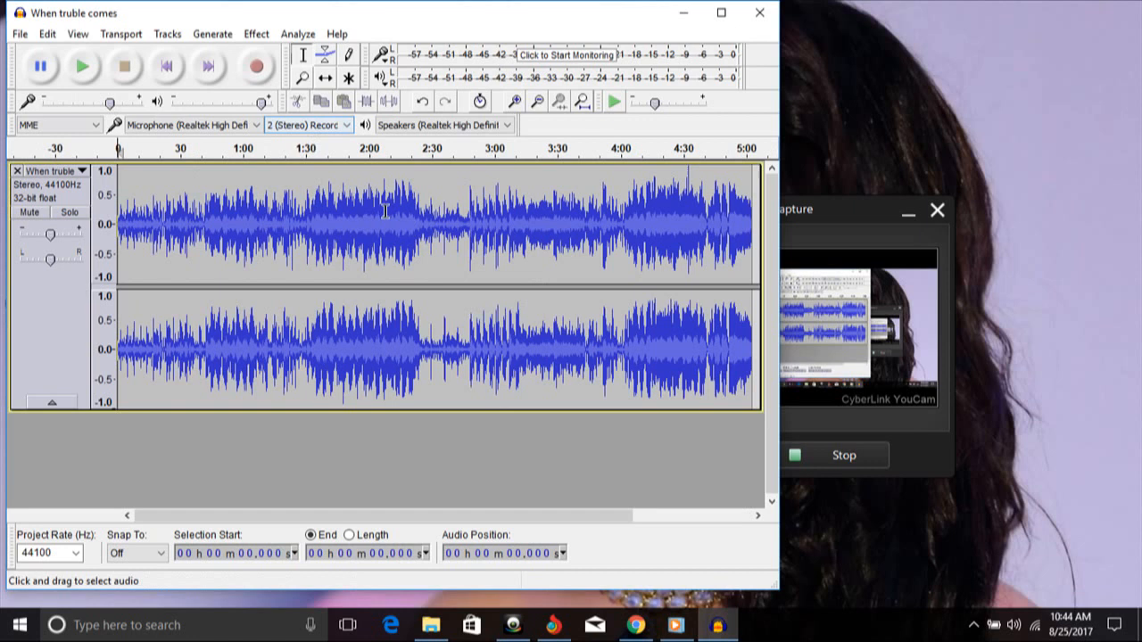
mouse_move(310, 212)
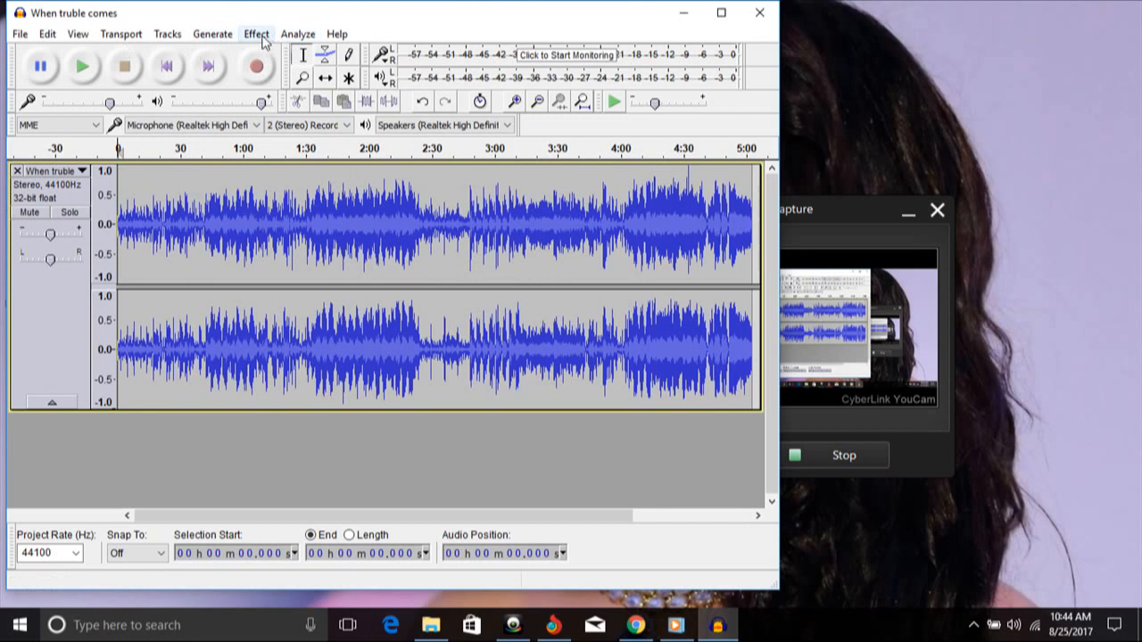
Step: Bring up the Effect menu for the imported five-minute stereo track
click(257, 34)
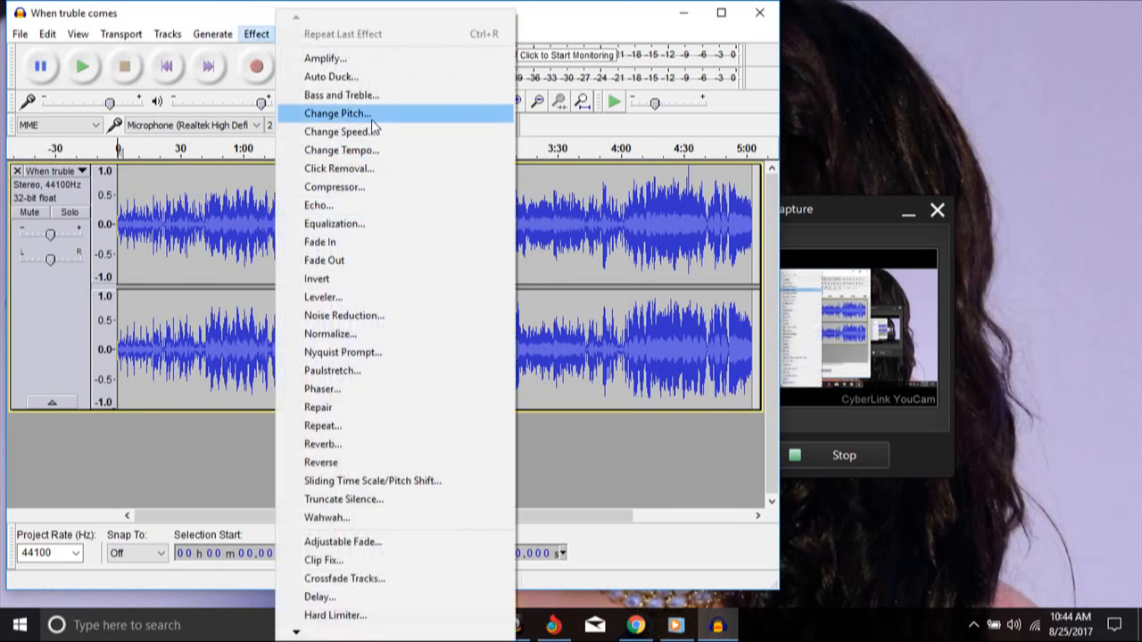
mouse_move(339, 132)
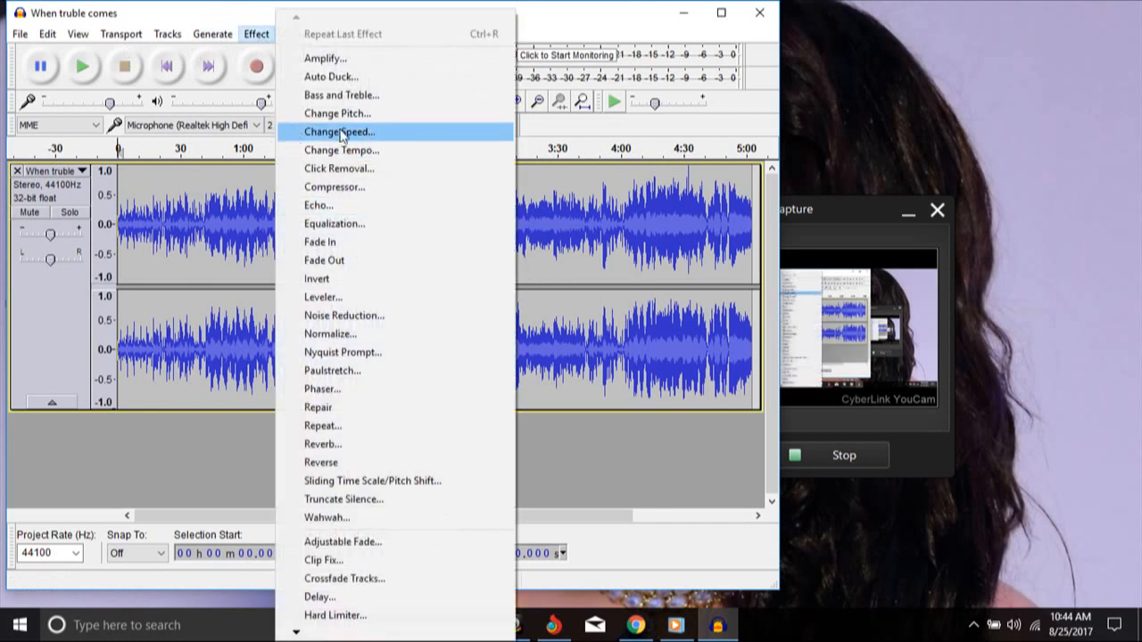
Step: Speed the song up with Change Speed (value 2.700 entered, previewed), shortening it to about 4:57
click(339, 132)
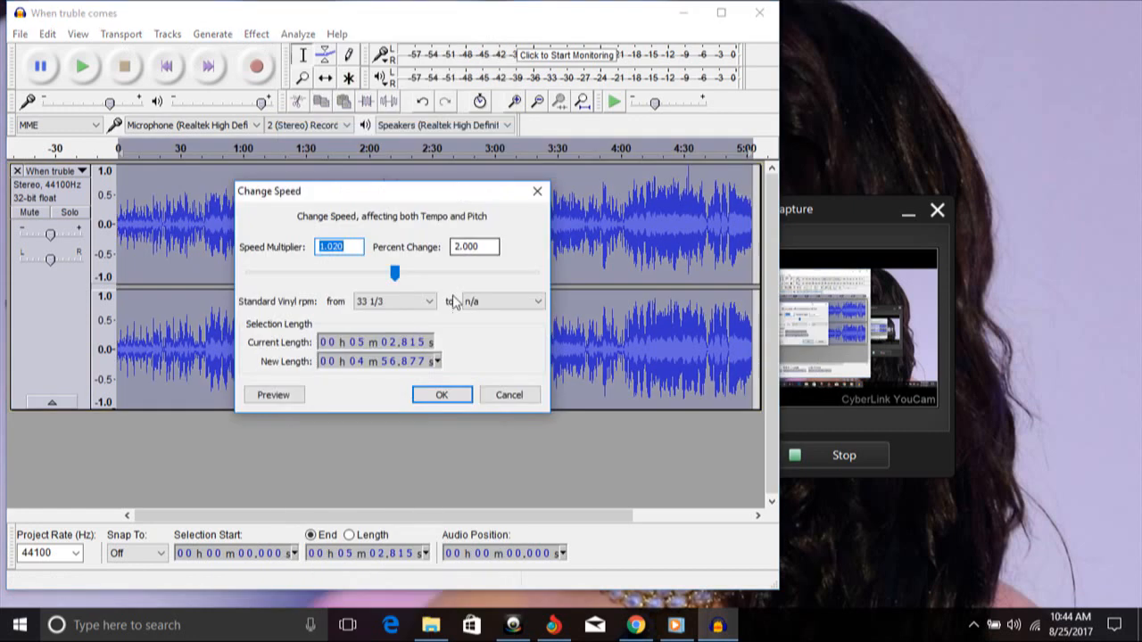
mouse_move(437, 258)
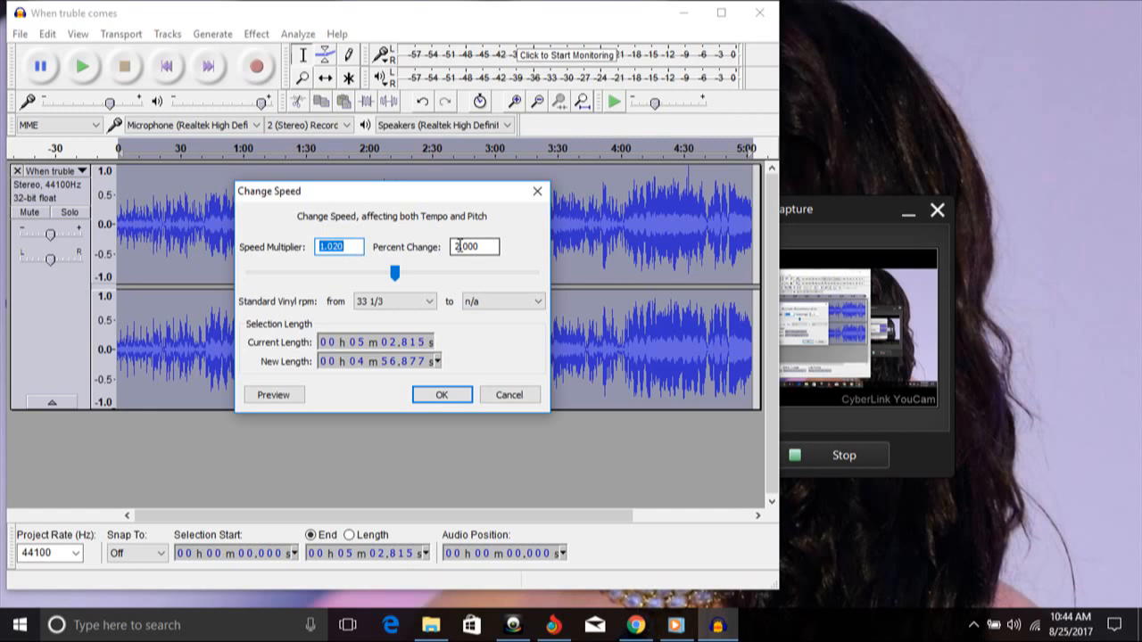
text(2.700)
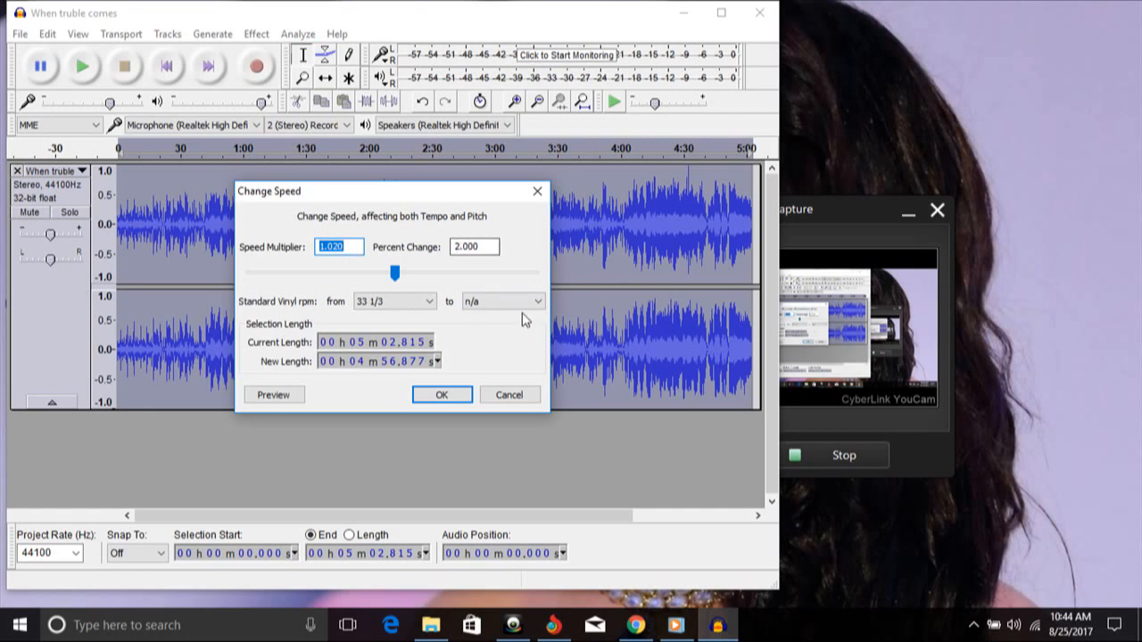
mouse_move(408, 379)
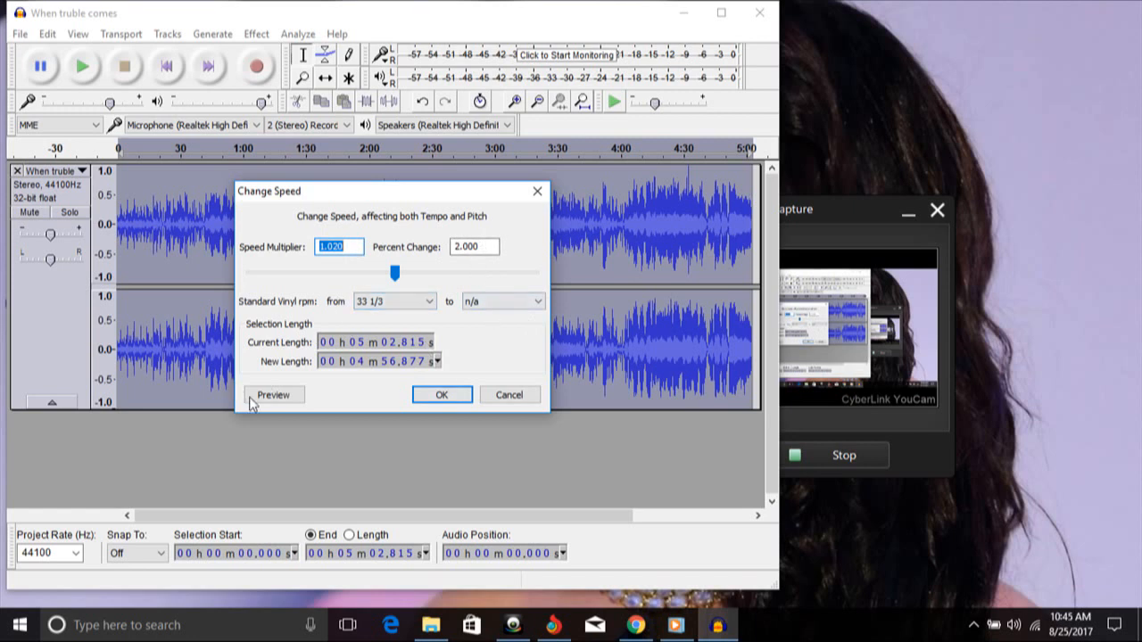
click(275, 395)
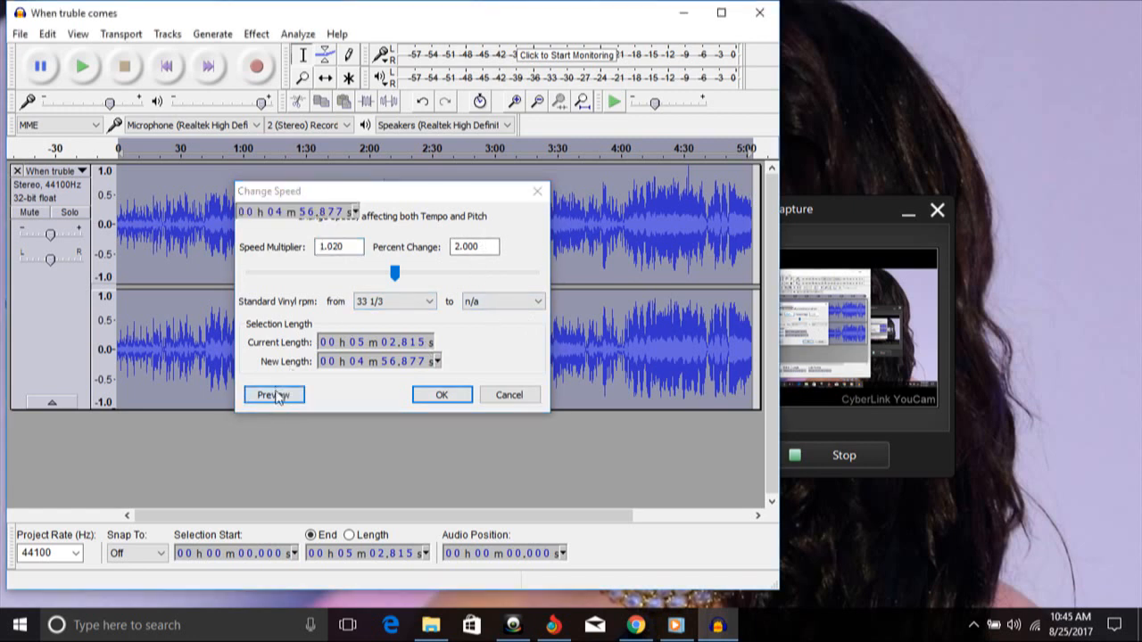
click(275, 394)
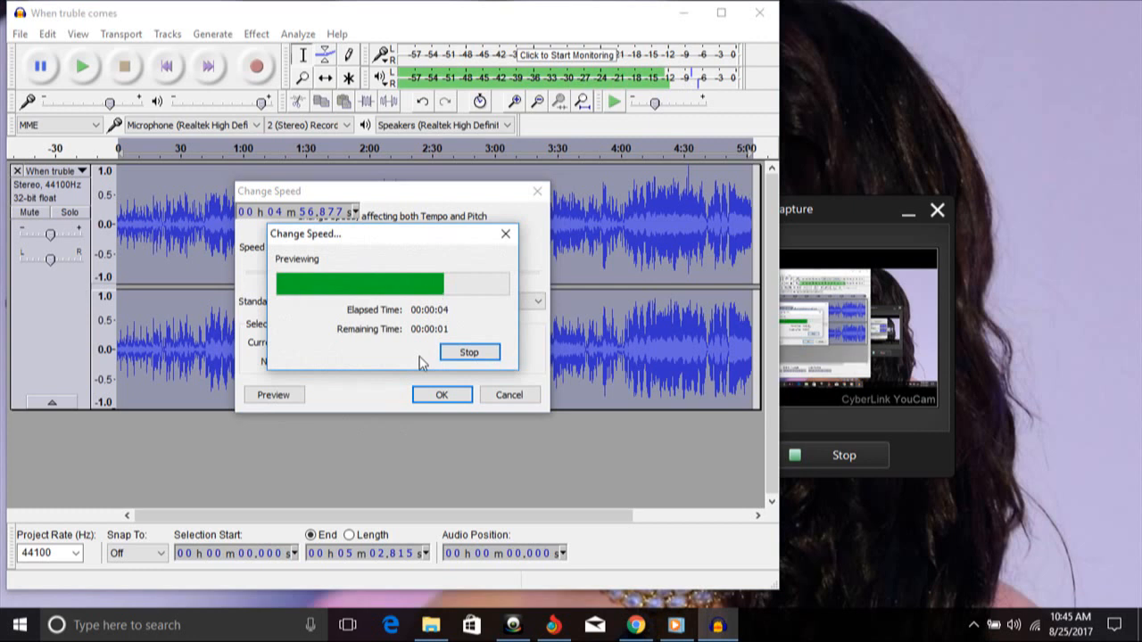
click(467, 351)
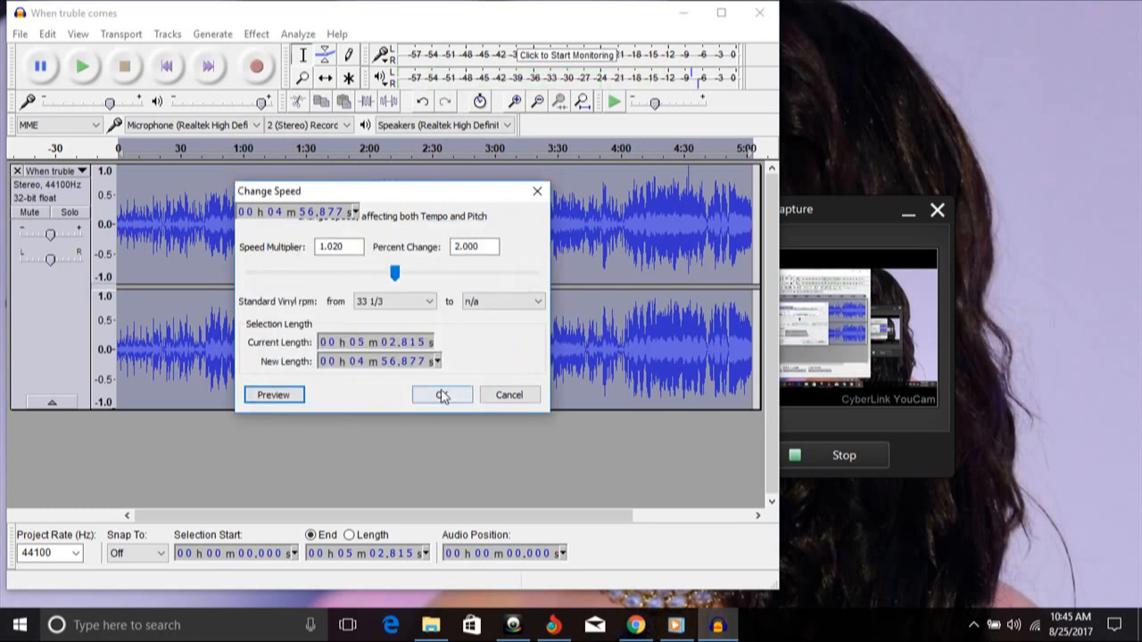
click(443, 394)
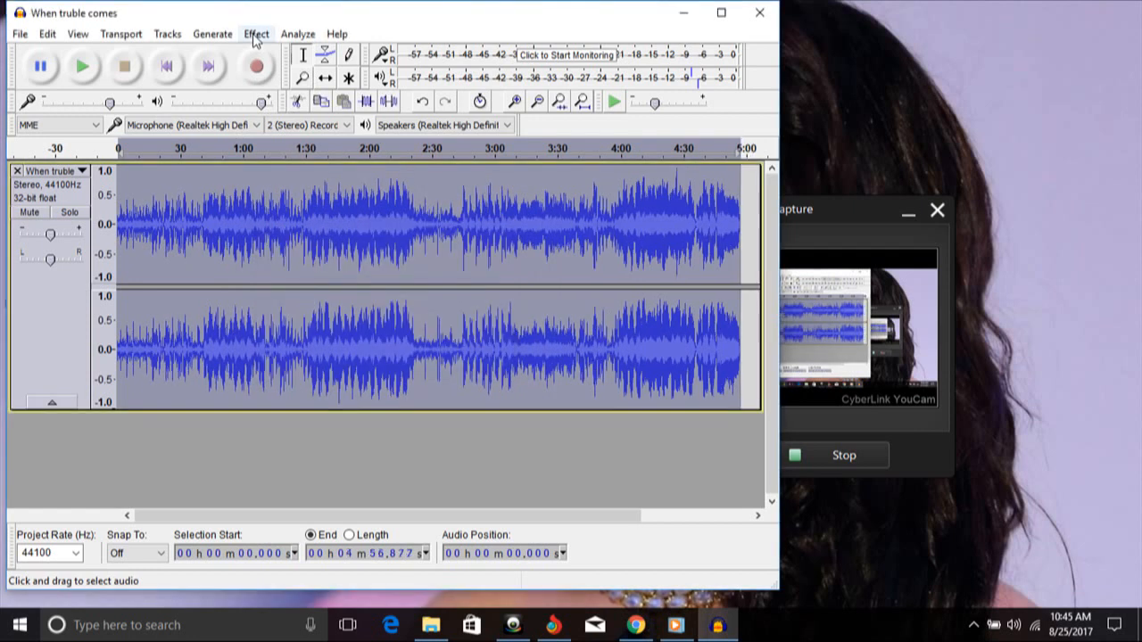
click(257, 33)
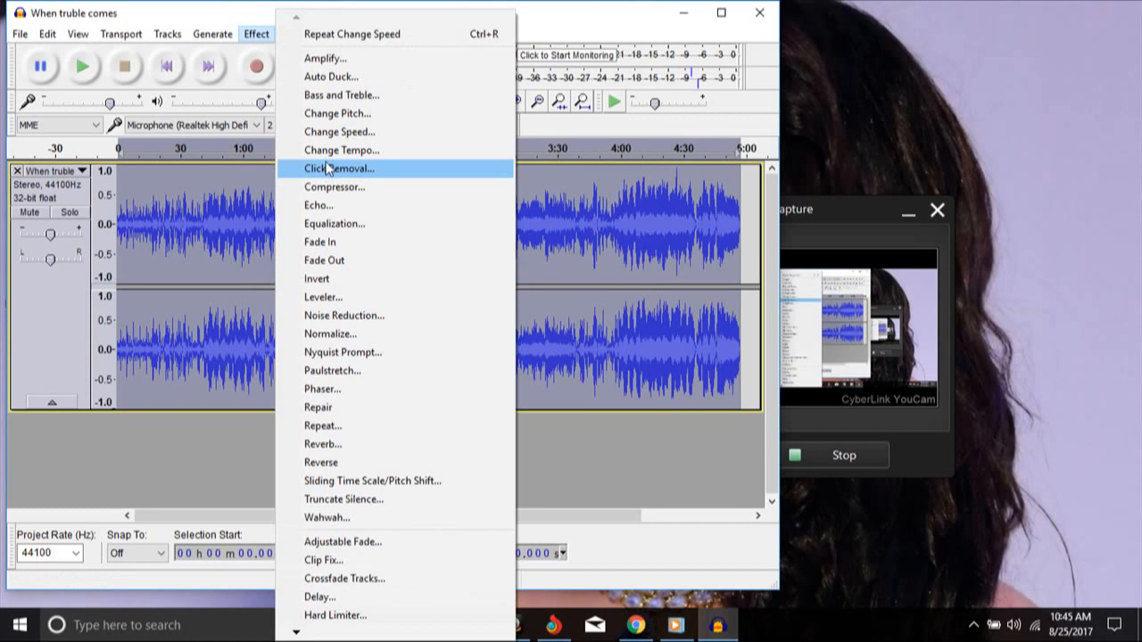
mouse_move(337, 114)
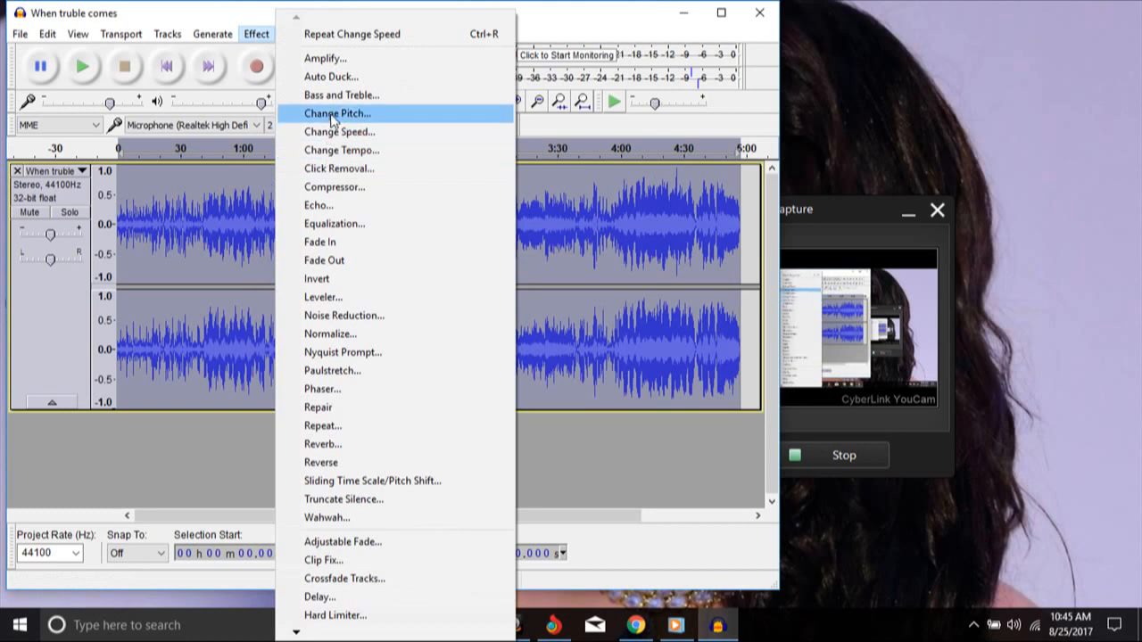
Step: Raise the pitch by 0.01 percent with Change Pitch, previewing before applying
click(338, 114)
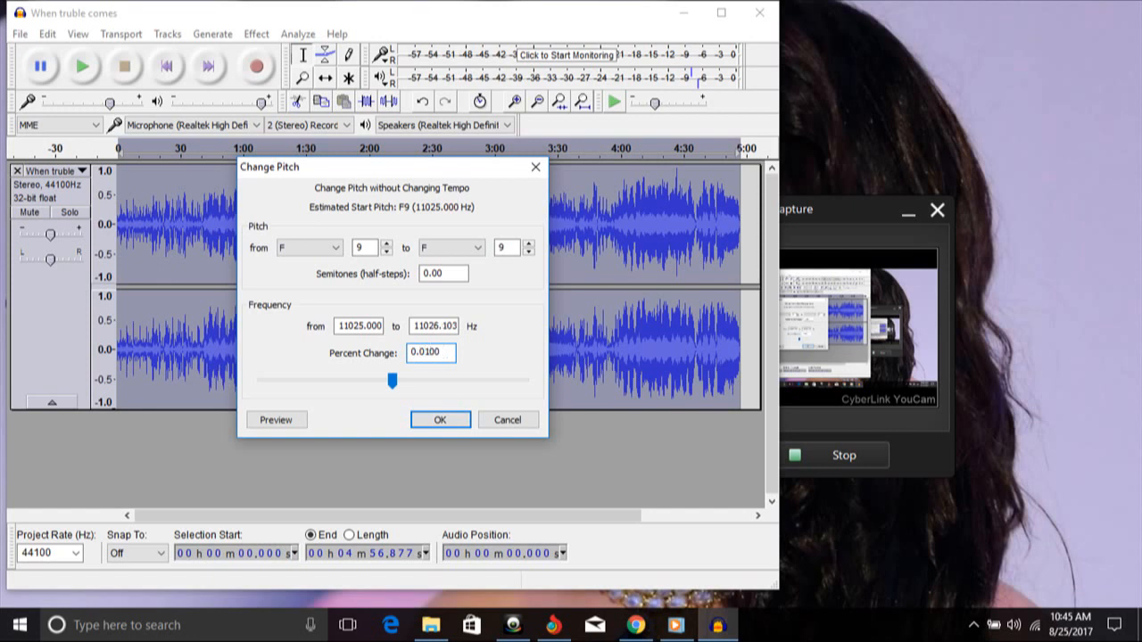
click(276, 419)
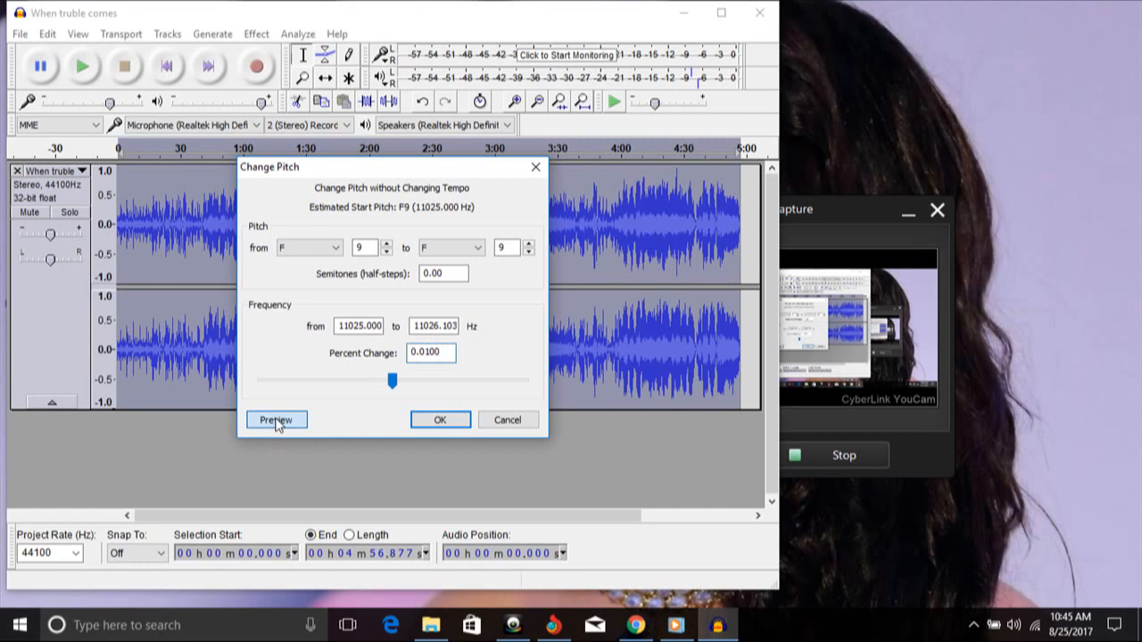
click(274, 419)
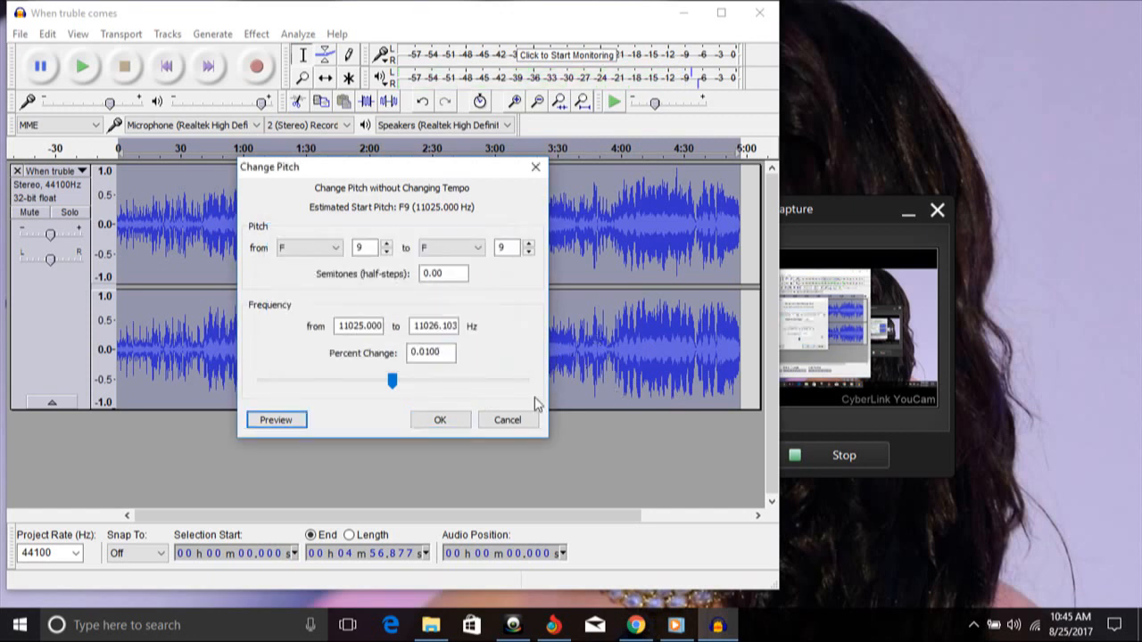
mouse_move(656, 348)
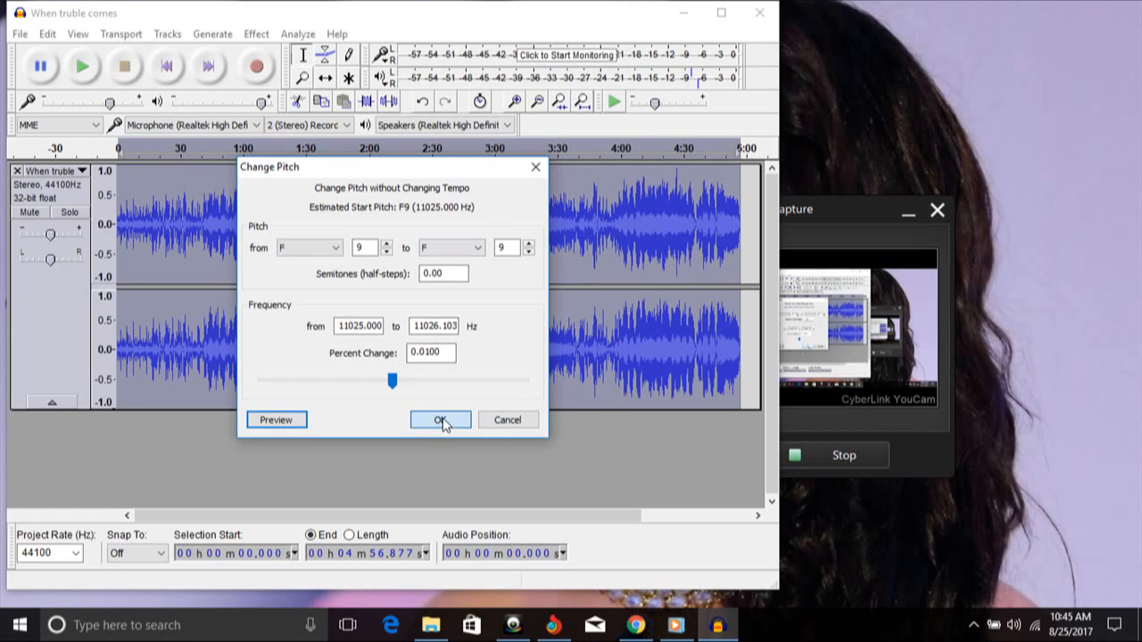
click(439, 419)
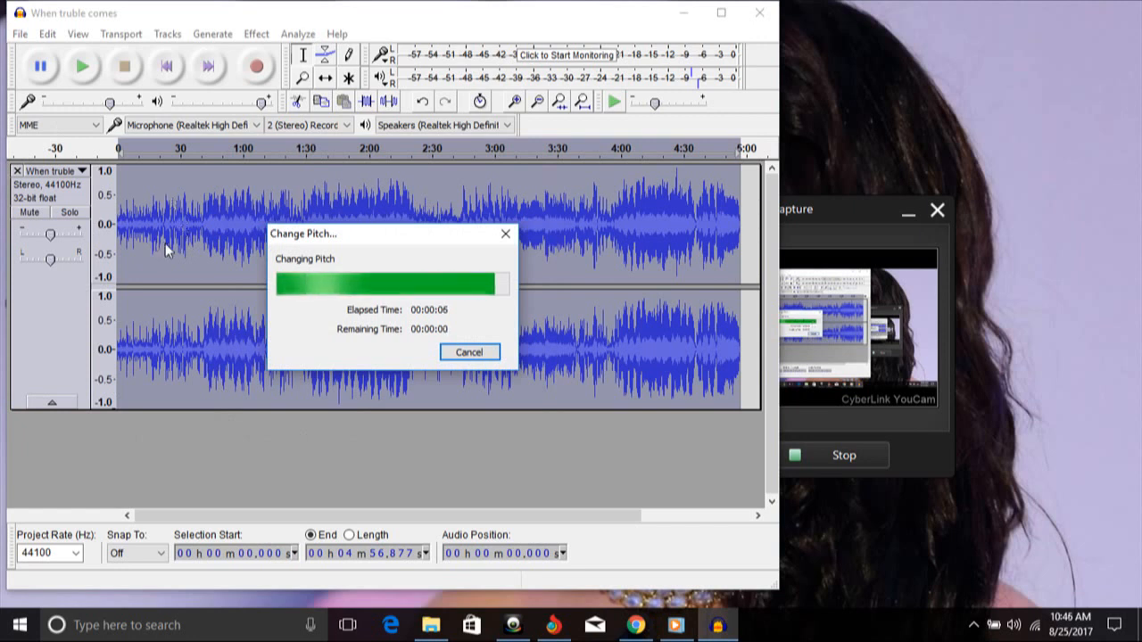
click(18, 34)
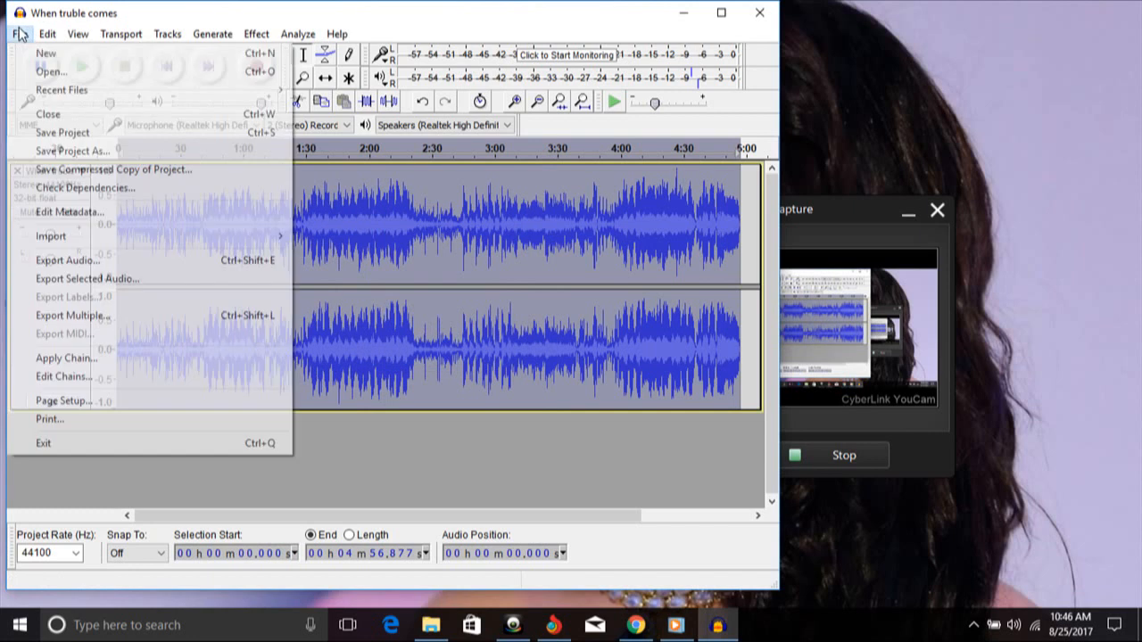
mouse_move(87, 278)
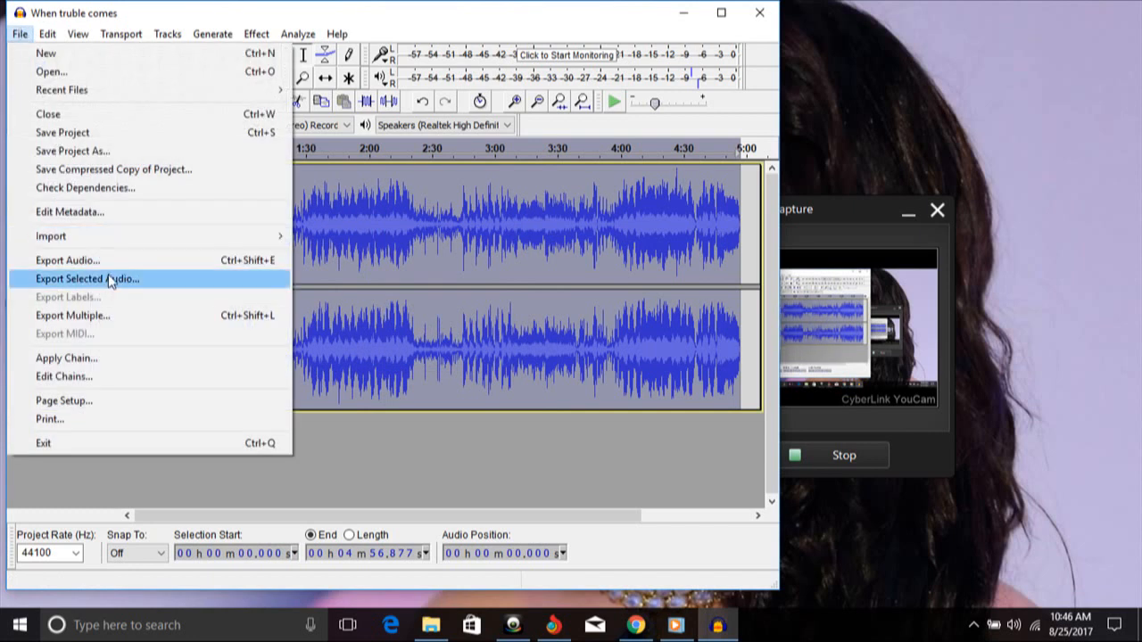
mouse_move(100, 260)
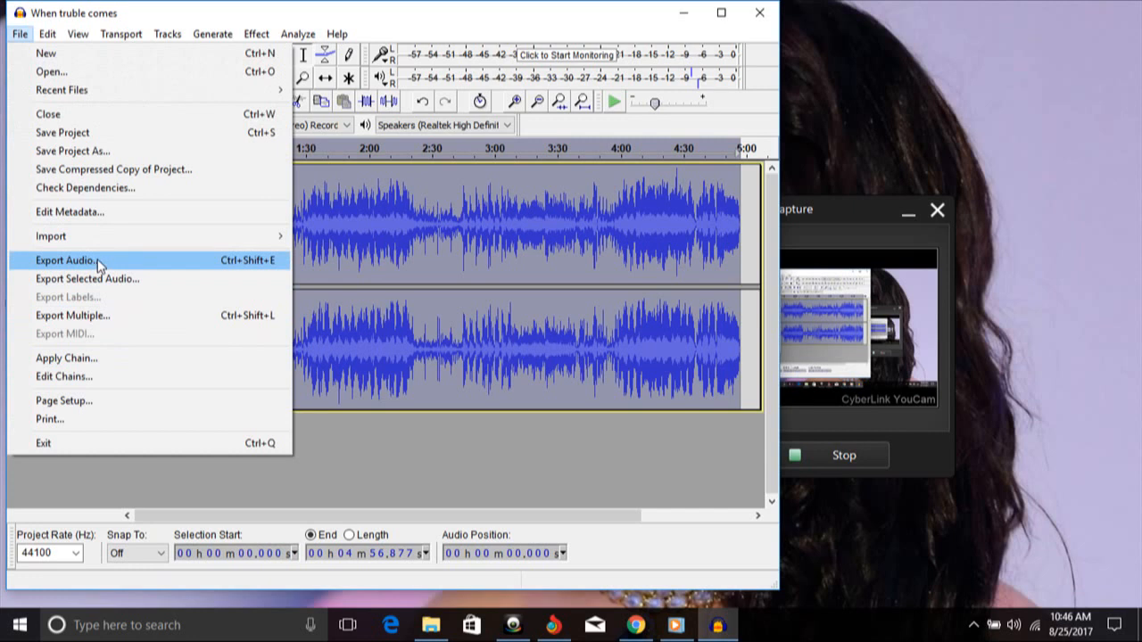
Step: Export the song as AIFF 16-bit PCM 'When truble comes' into the Music folder
click(64, 260)
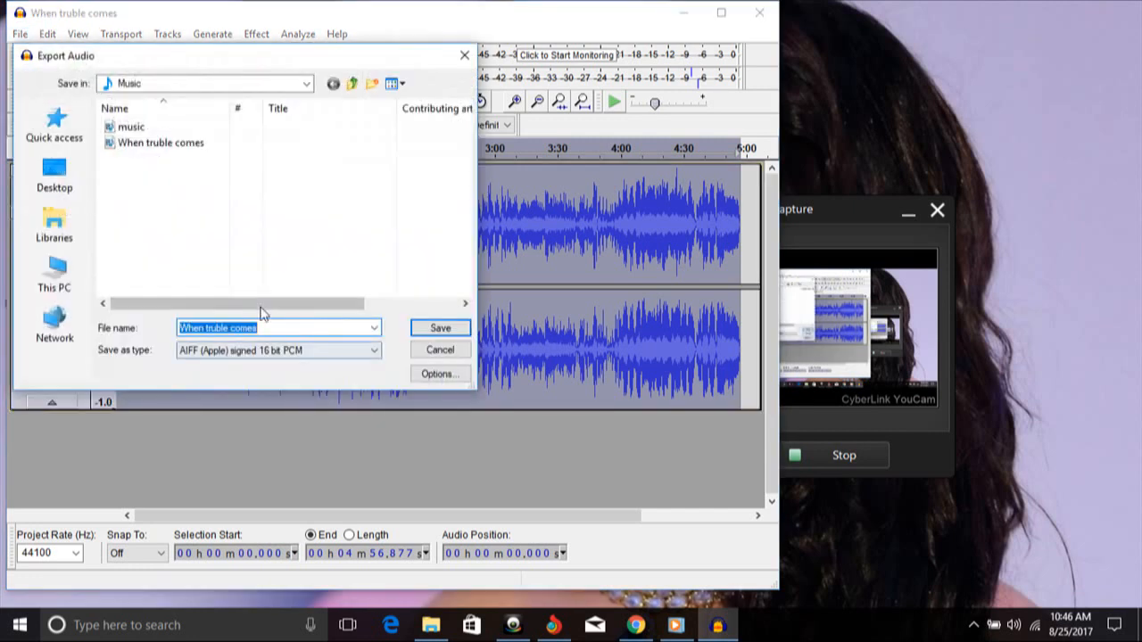
click(267, 328)
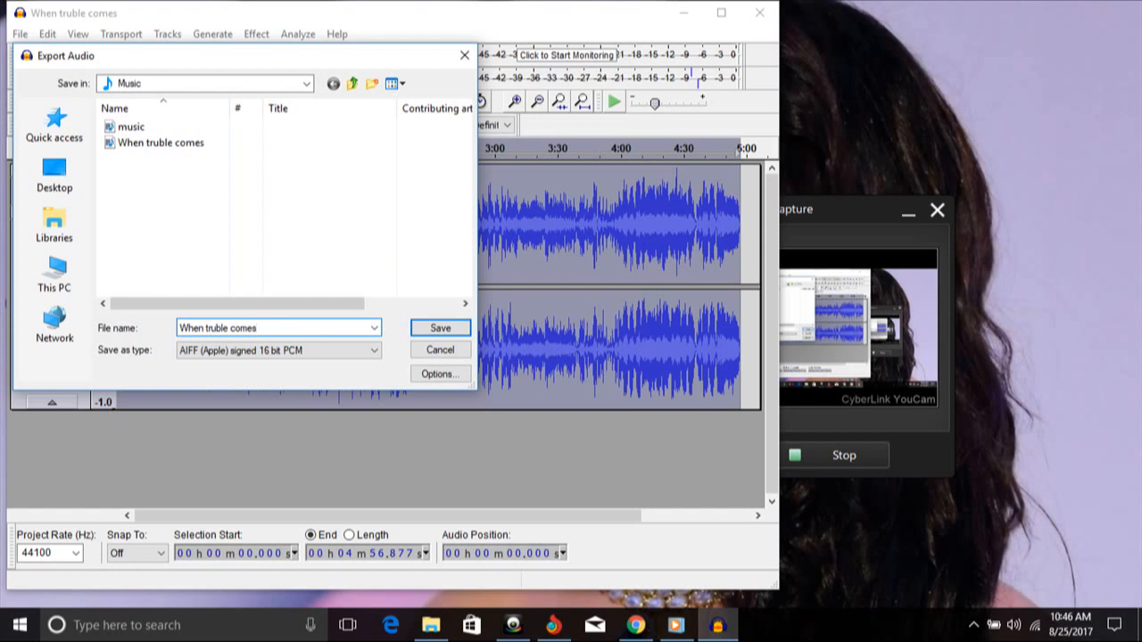
text(1)
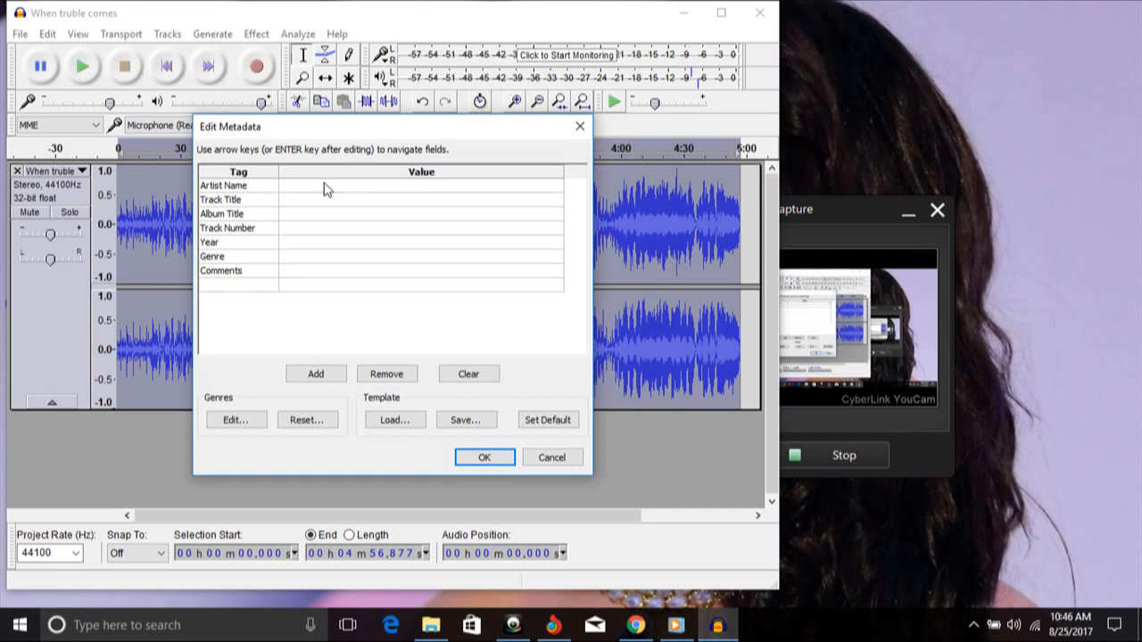
Step: Enter 'xxx music' as the Artist Name tag and confirm to finish the export
text(xxx)
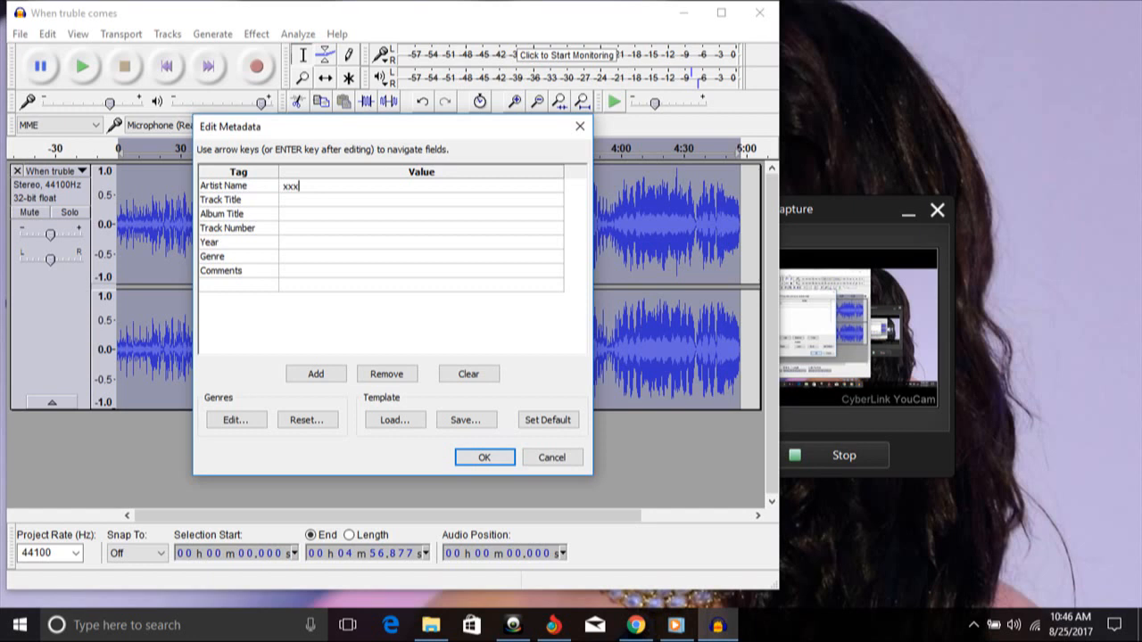
text(mu)
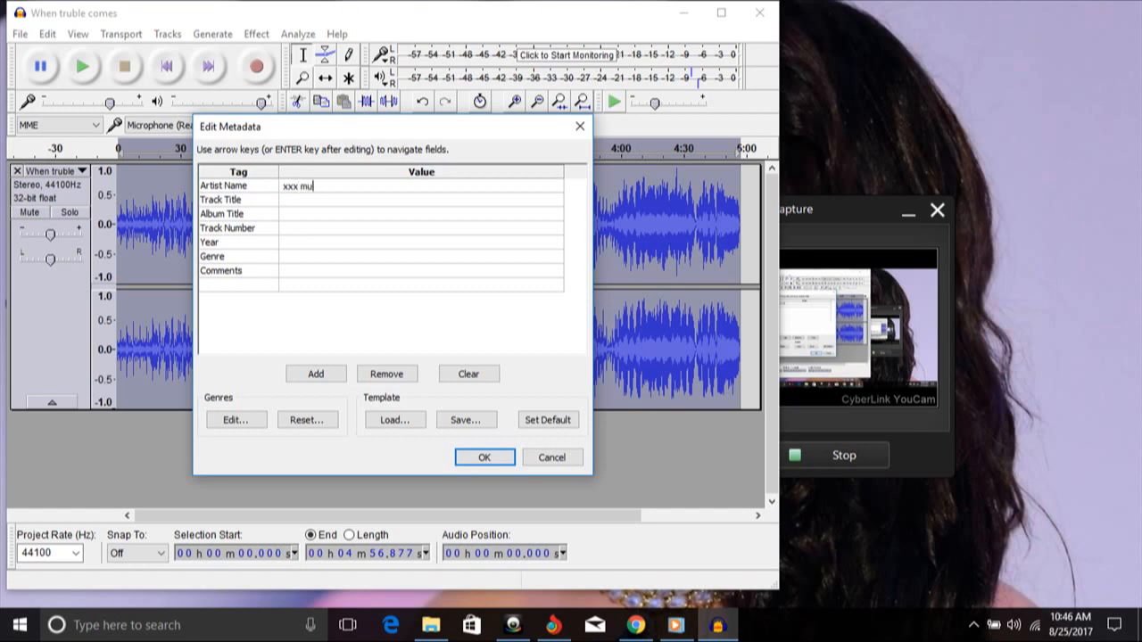
text(sic)
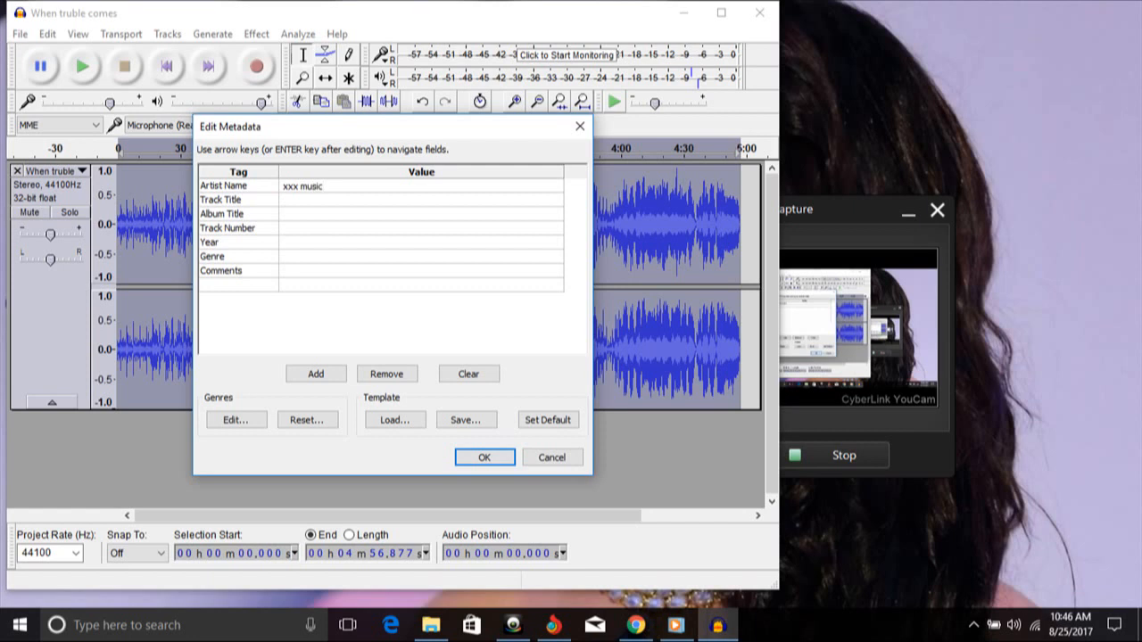
click(483, 457)
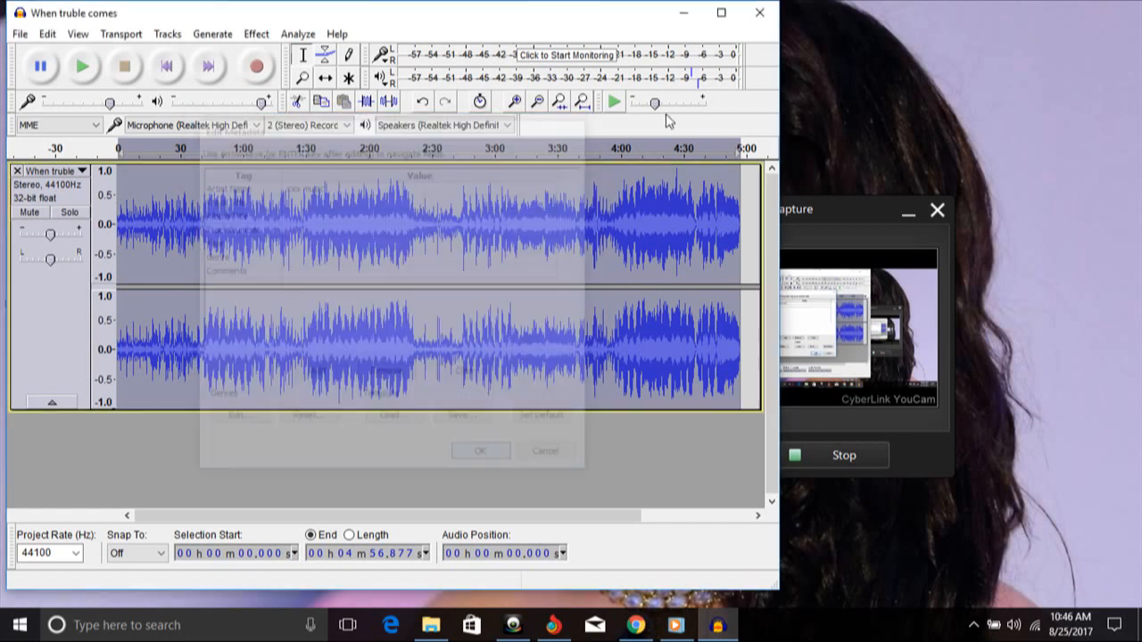
click(480, 450)
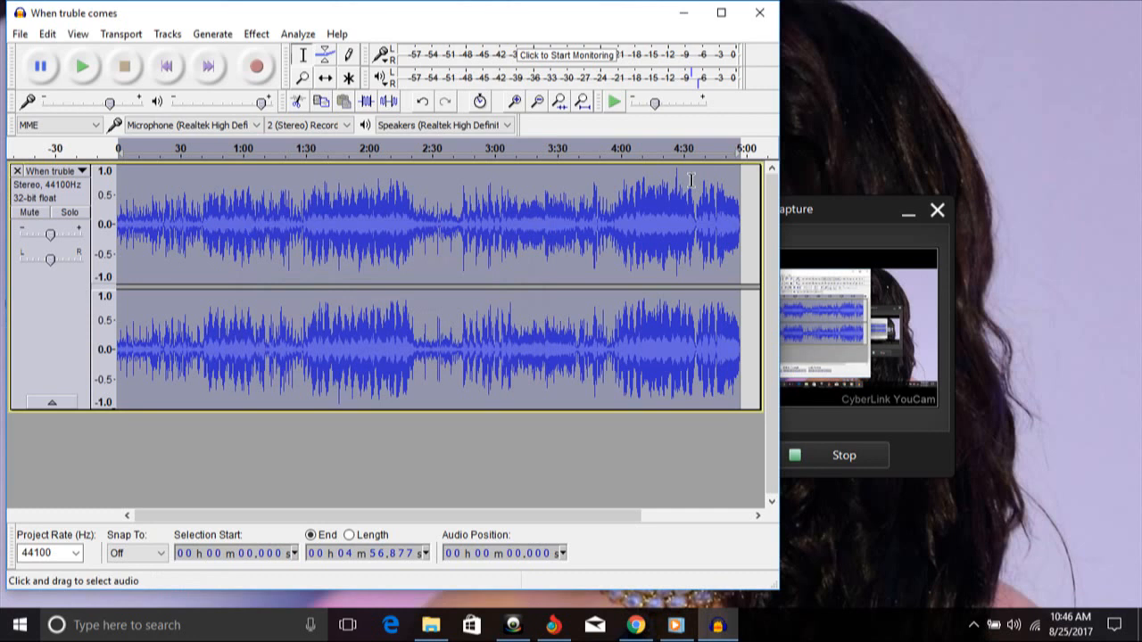
mouse_move(189, 189)
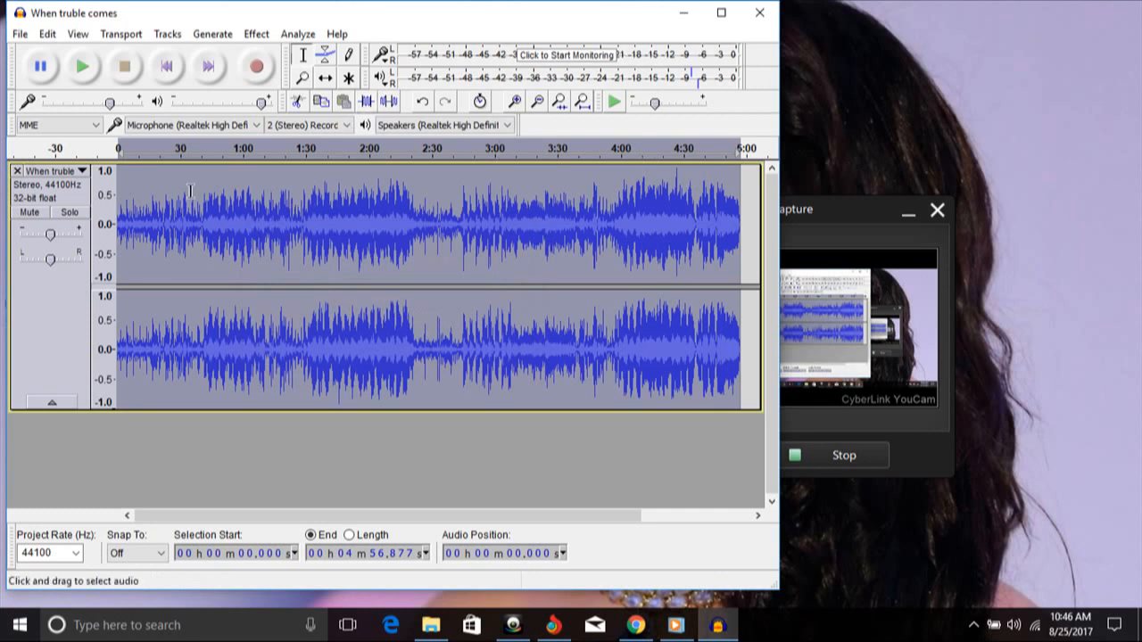
mouse_move(545, 218)
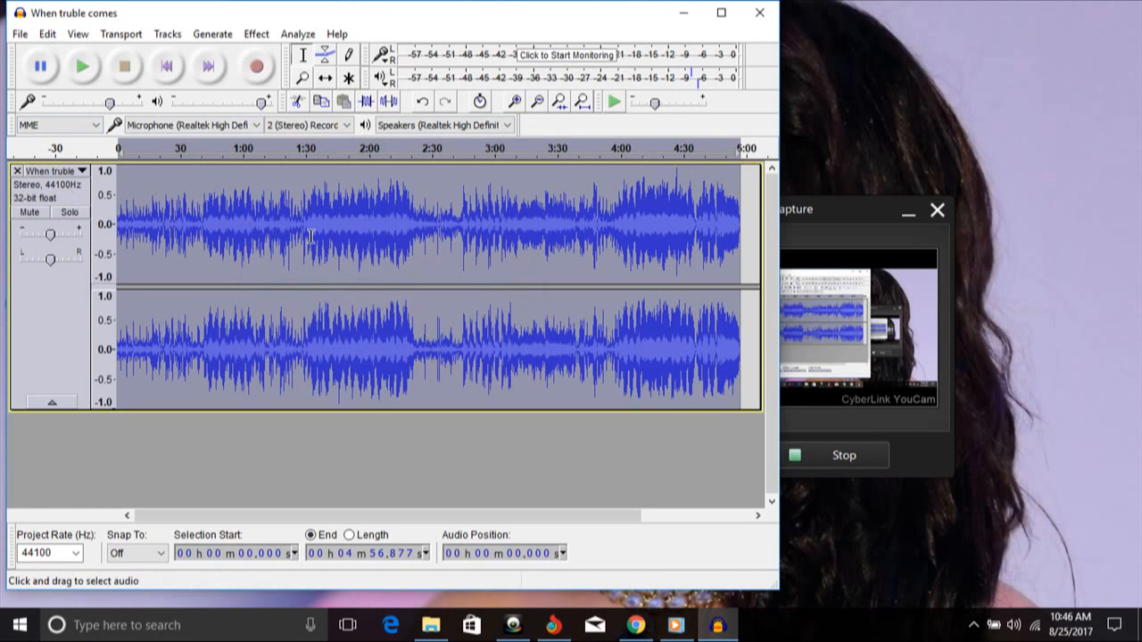
mouse_move(436, 236)
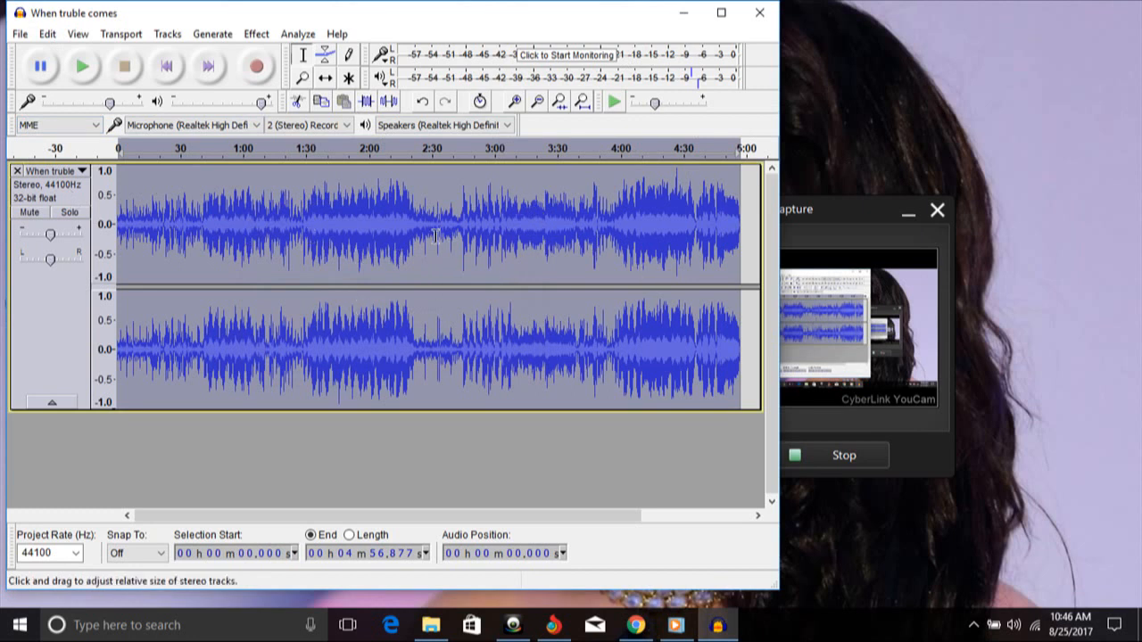
mouse_move(710, 218)
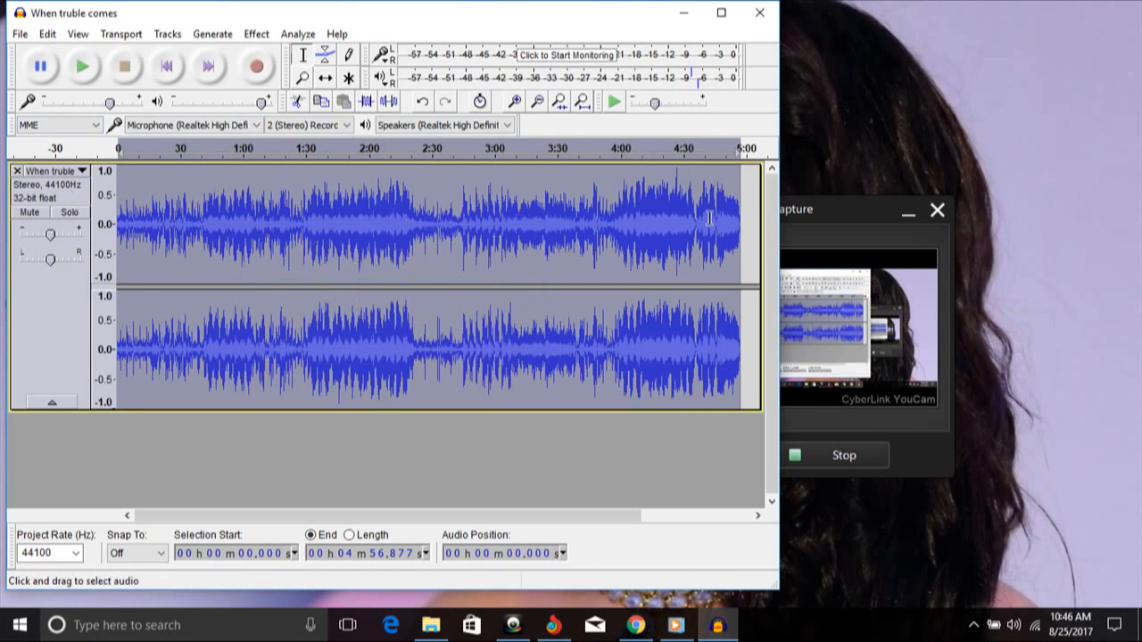